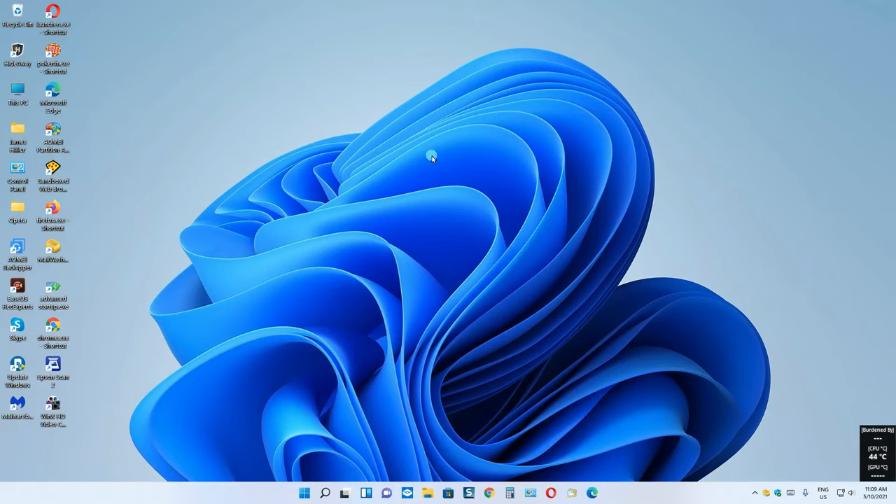
{"action": "mouse_move", "coordinate": [502, 272]}
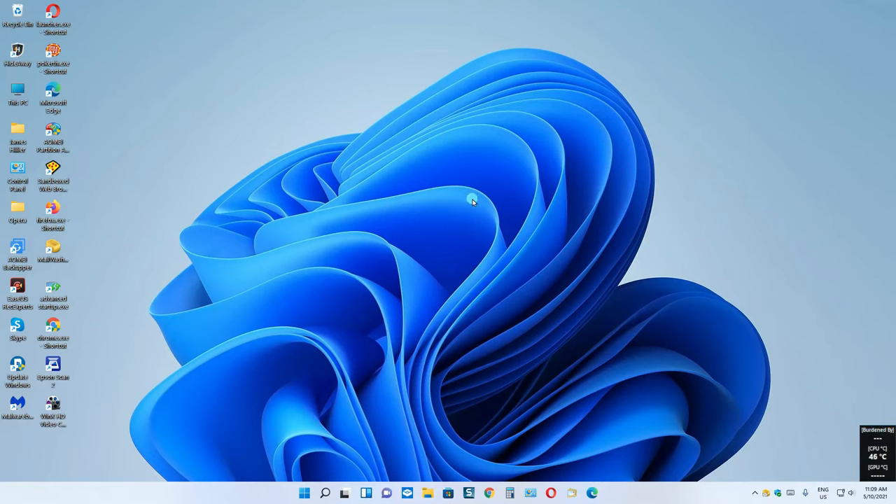
{"action": "mouse_move", "coordinate": [423, 473]}
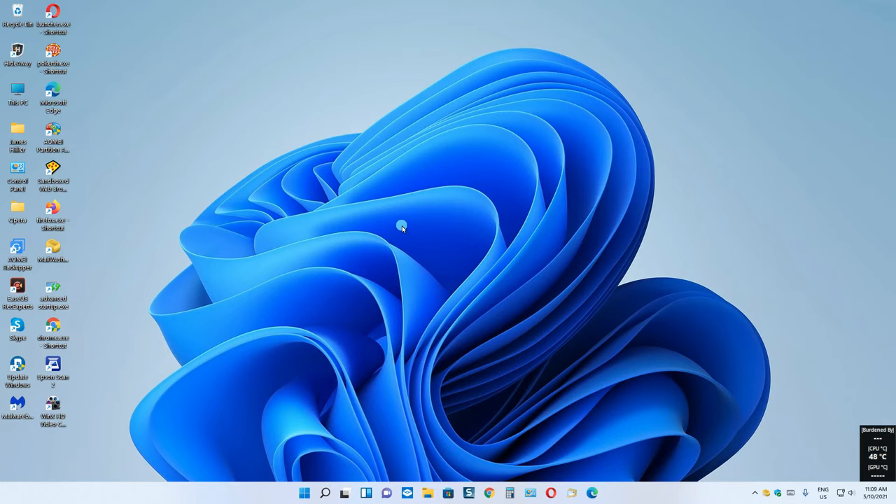
{"action": "mouse_move", "coordinate": [406, 193]}
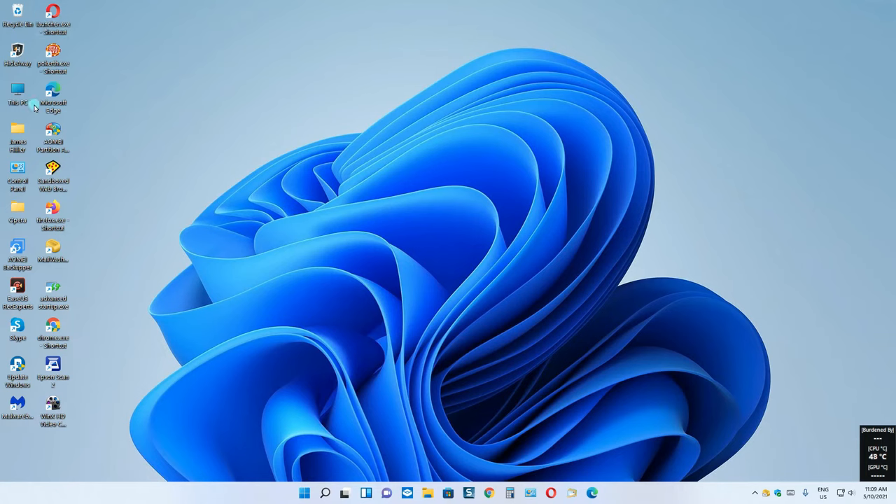
{"action": "mouse_move", "coordinate": [37, 303]}
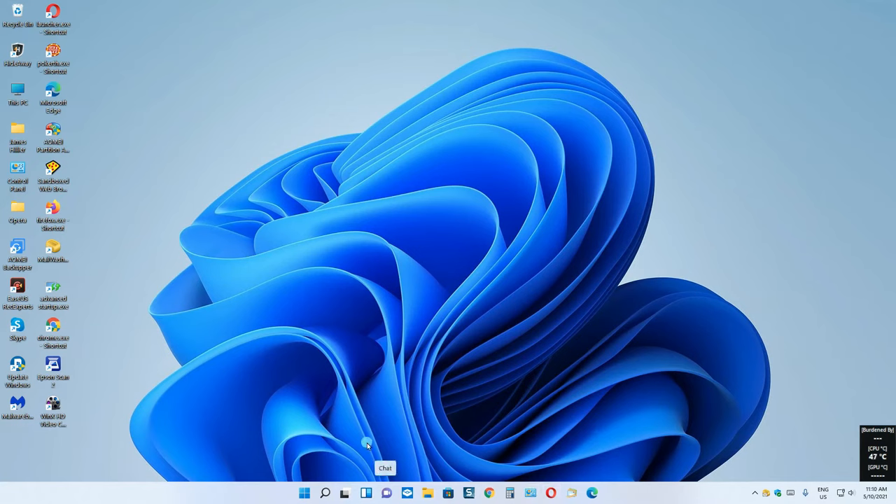
{"action": "mouse_move", "coordinate": [190, 231]}
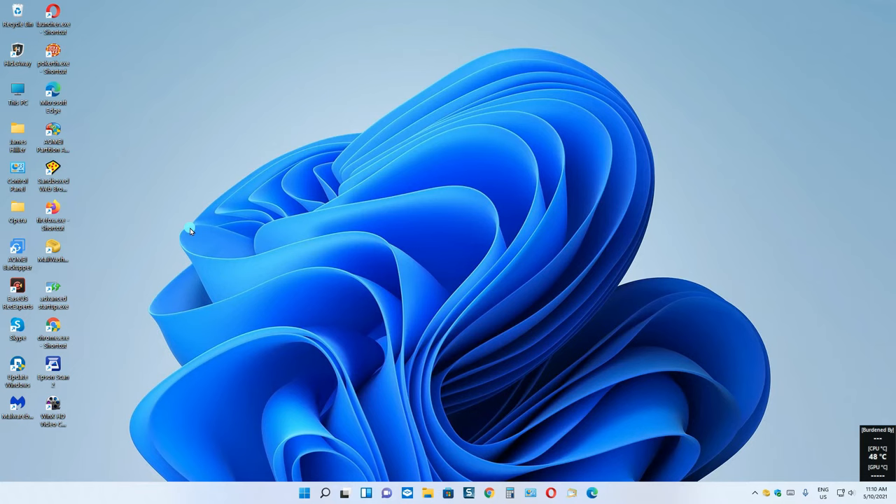
{"action": "mouse_move", "coordinate": [221, 250]}
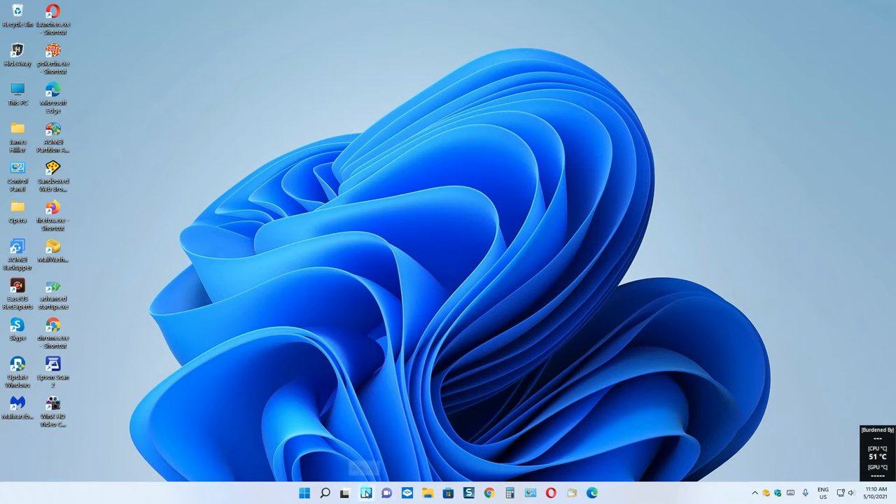
Bring up the Widgets board showing weather, watchlist, AFL score and photos cards
{"action": "left_click", "coordinate": [367, 493]}
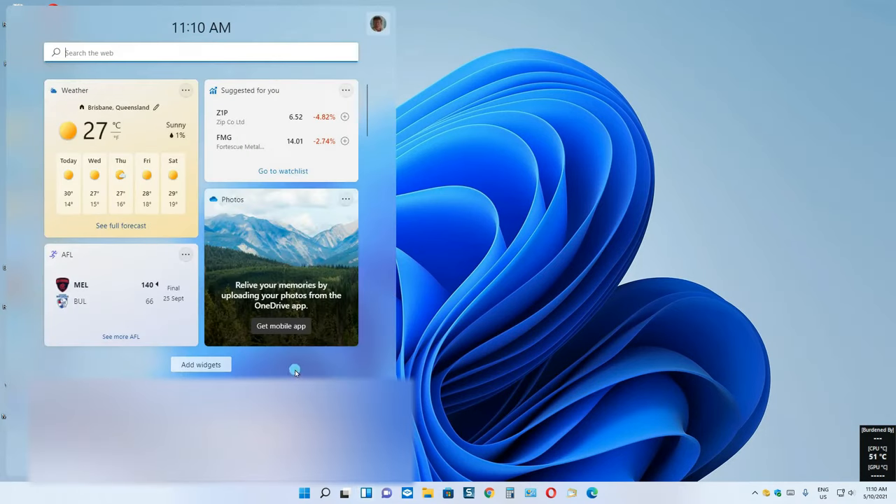
{"action": "mouse_move", "coordinate": [288, 361]}
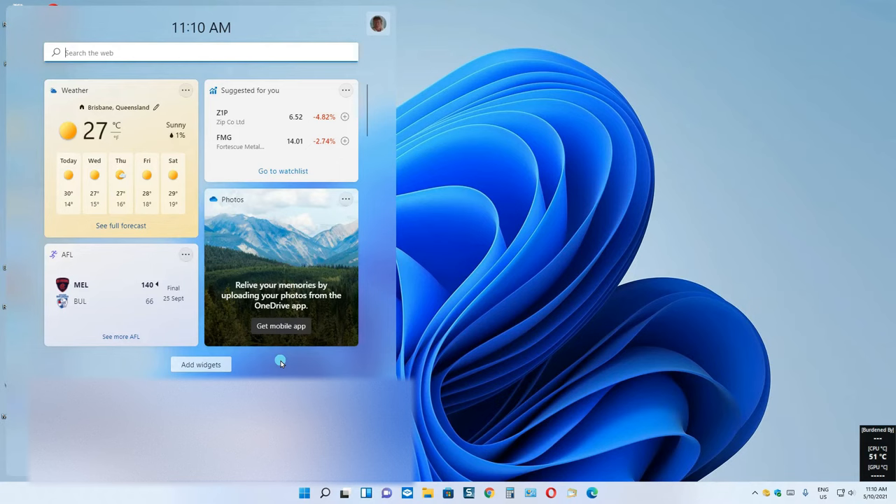
{"action": "mouse_move", "coordinate": [371, 297]}
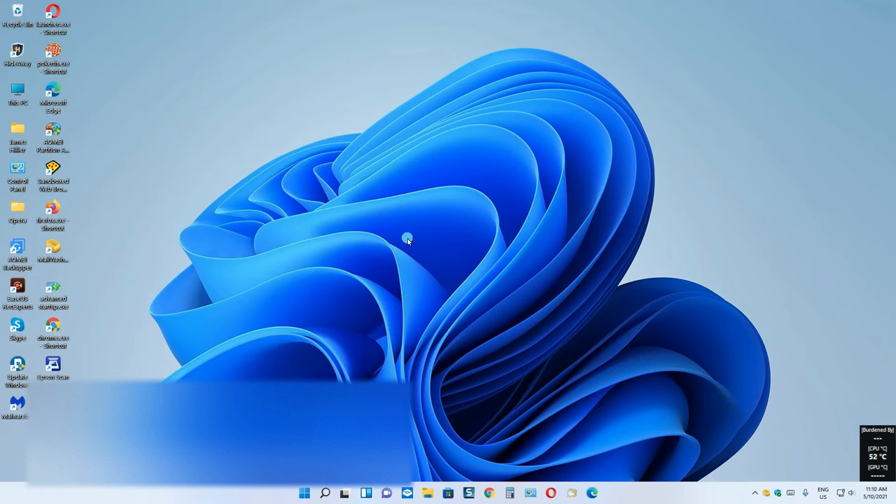
{"action": "mouse_move", "coordinate": [386, 319]}
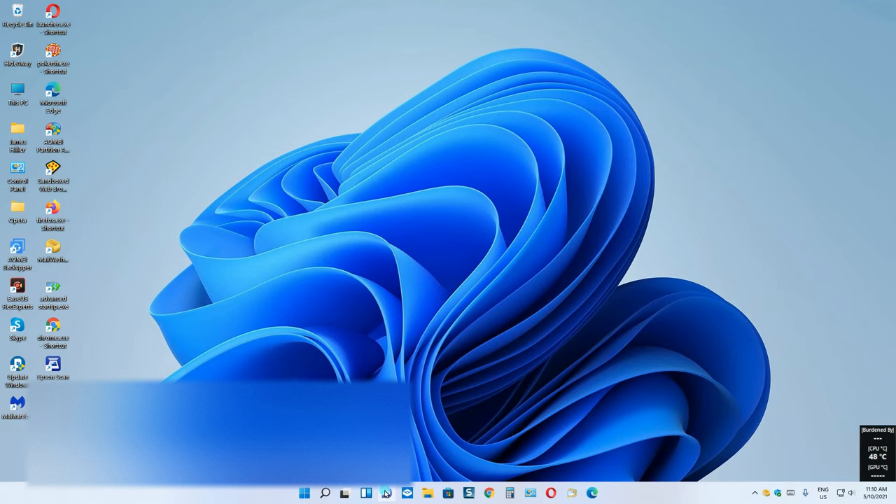
{"action": "mouse_move", "coordinate": [437, 412]}
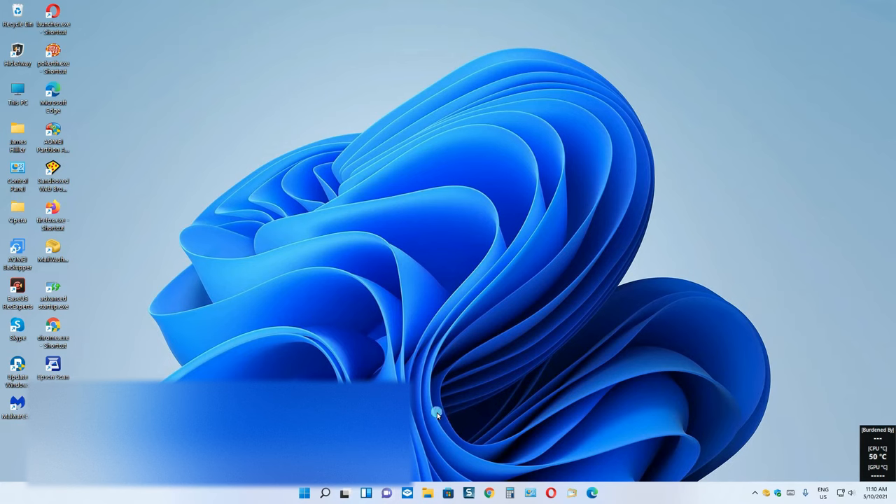
{"action": "mouse_move", "coordinate": [601, 455]}
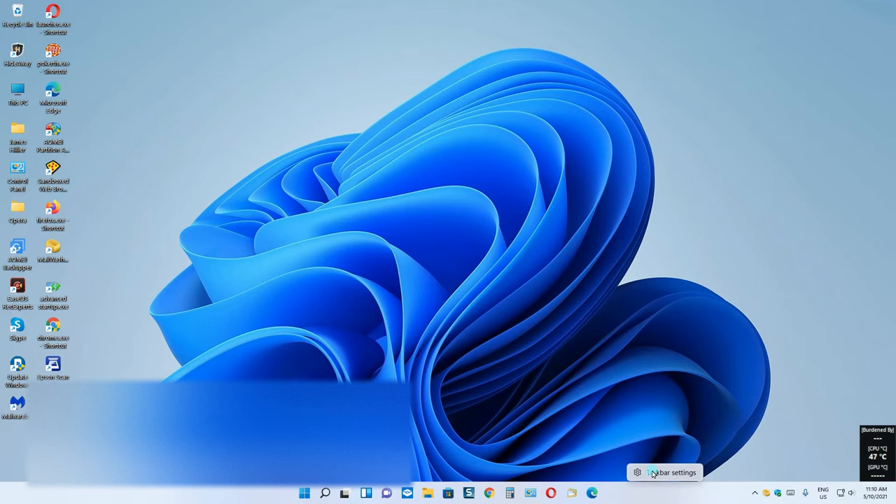
Switch off the Widgets and Chat taskbar items on the Taskbar settings page
{"action": "left_click", "coordinate": [675, 471]}
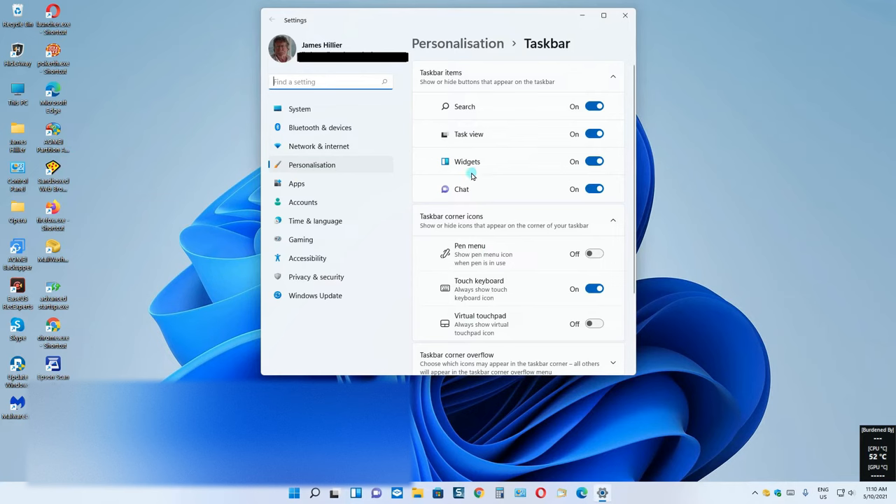
{"action": "mouse_move", "coordinate": [482, 153]}
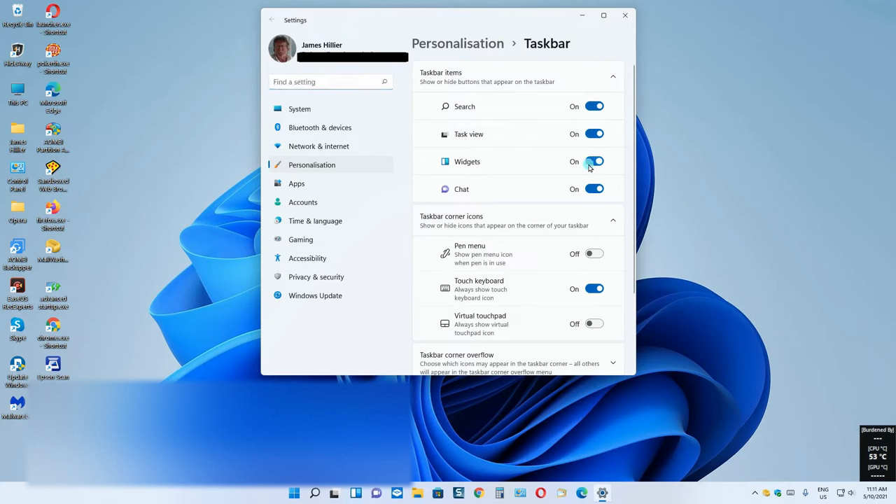
{"action": "left_click", "coordinate": [594, 161]}
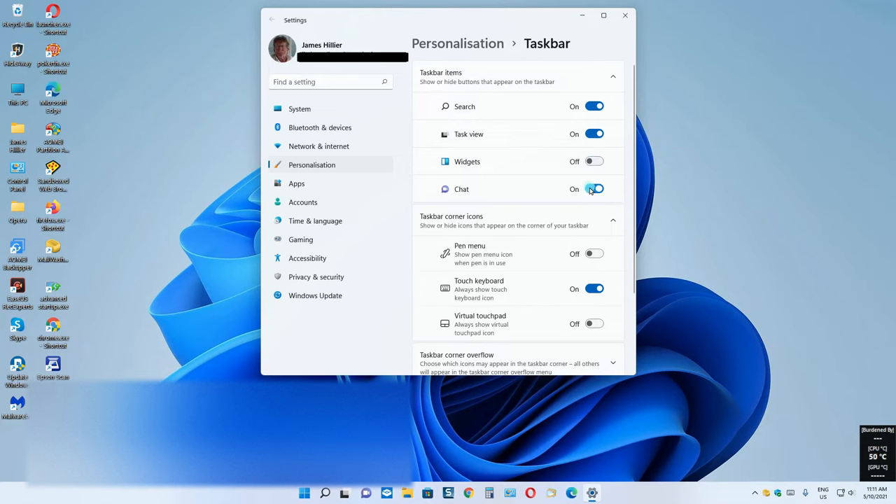
{"action": "left_click", "coordinate": [594, 188]}
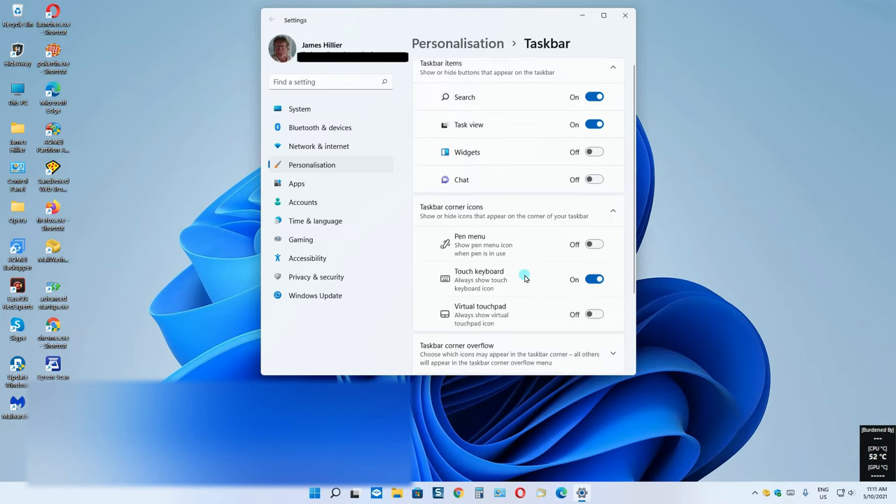
{"action": "scroll", "scroll_direction": "down", "scroll_amount": 3}
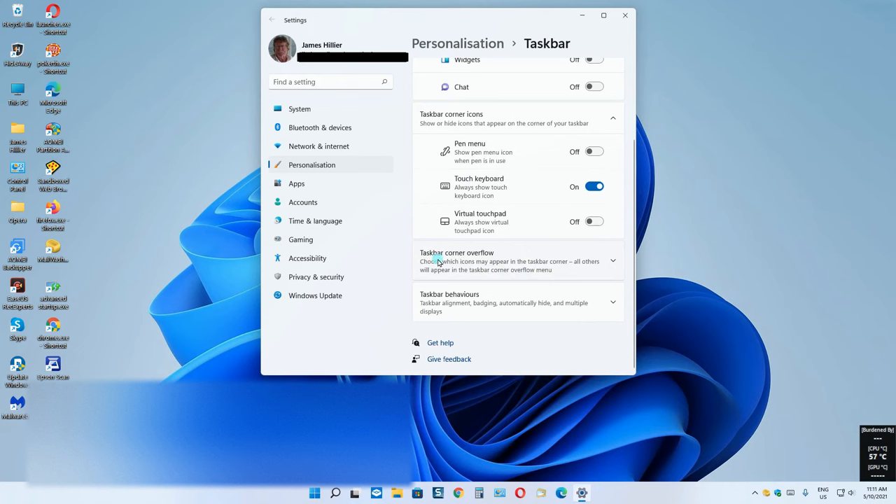
{"action": "mouse_move", "coordinate": [490, 261]}
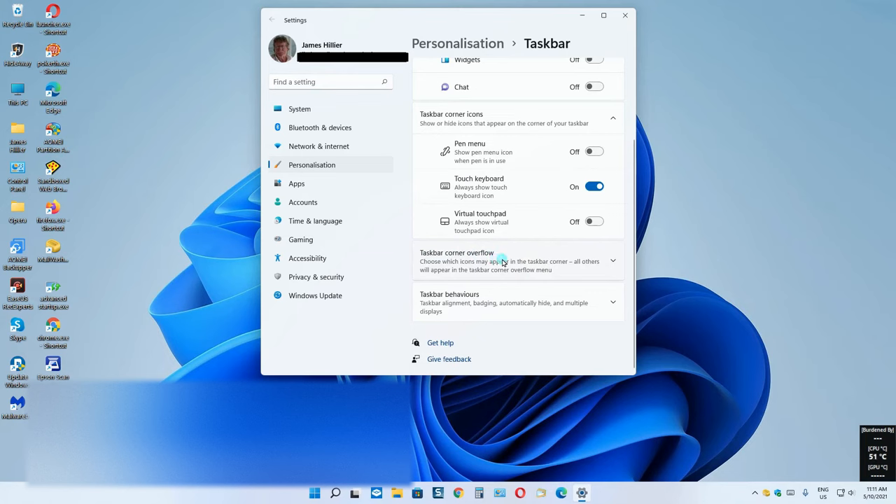
{"action": "mouse_move", "coordinate": [767, 483]}
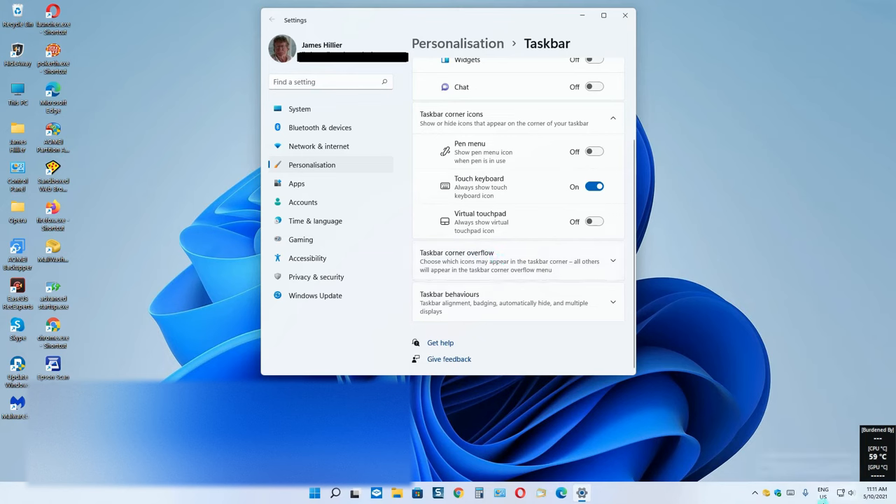
{"action": "left_click", "coordinate": [754, 493]}
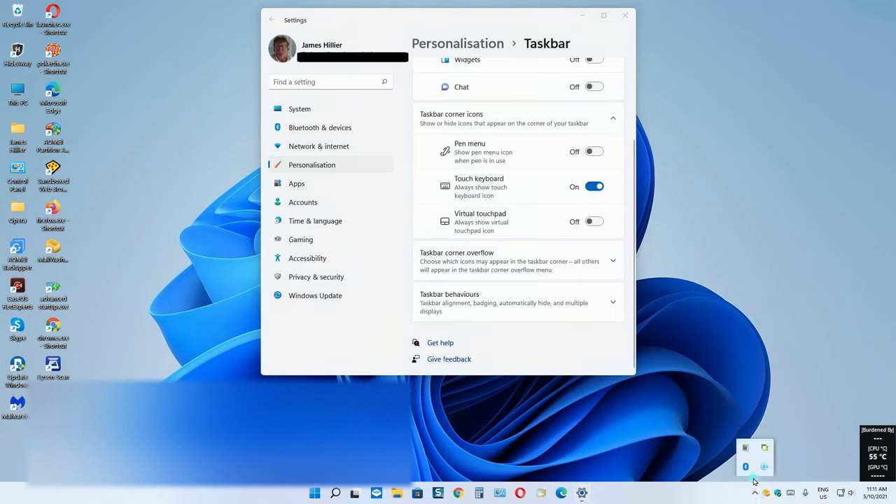
{"action": "mouse_move", "coordinate": [754, 454]}
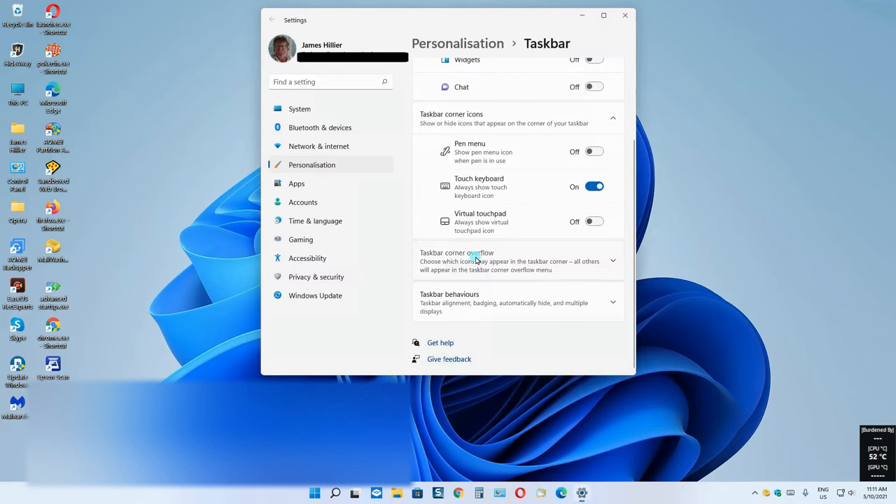
Review the taskbar corner overflow app toggles without changing any, then collapse the list
{"action": "left_click", "coordinate": [614, 260]}
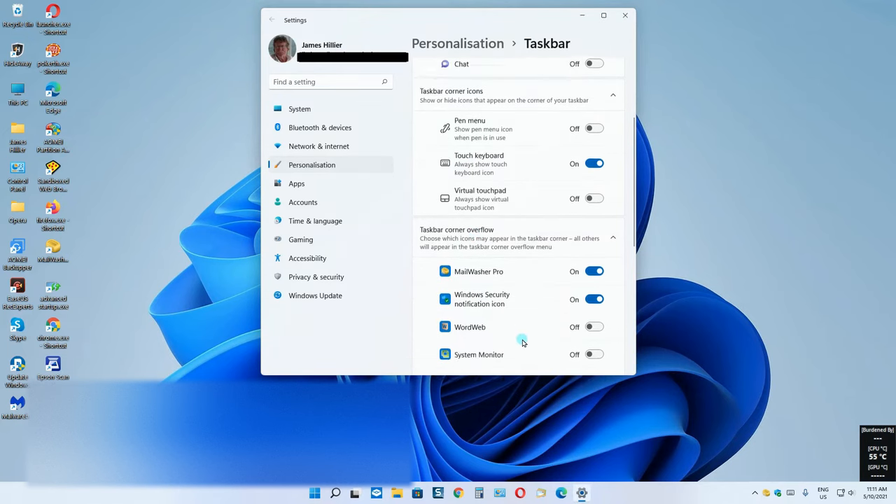
{"action": "scroll", "scroll_direction": "down", "scroll_amount": 3}
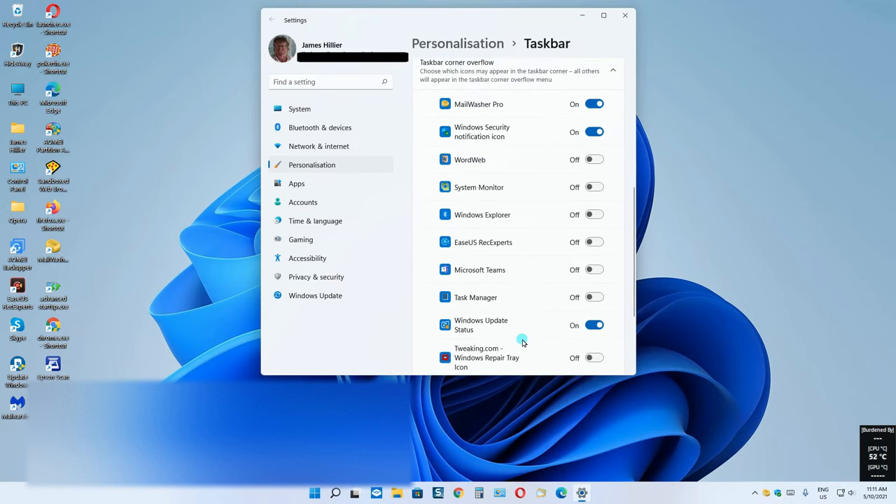
{"action": "scroll", "scroll_direction": "up", "scroll_amount": 3}
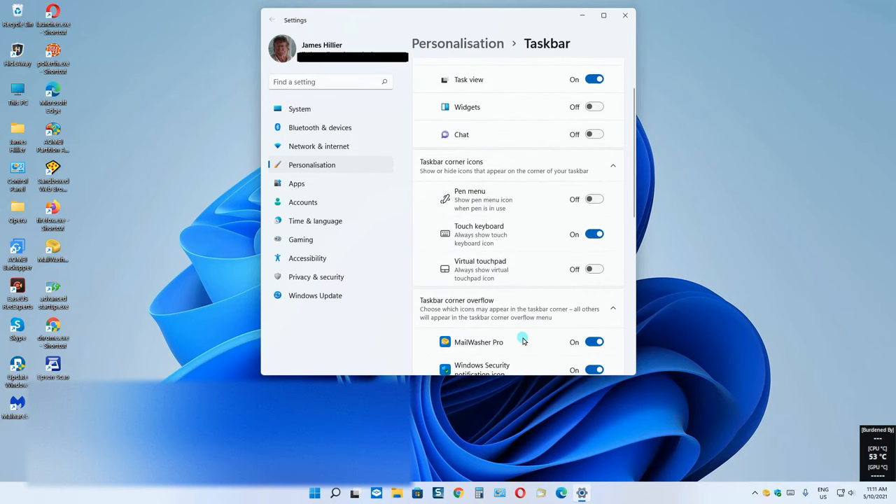
{"action": "left_click", "coordinate": [613, 308]}
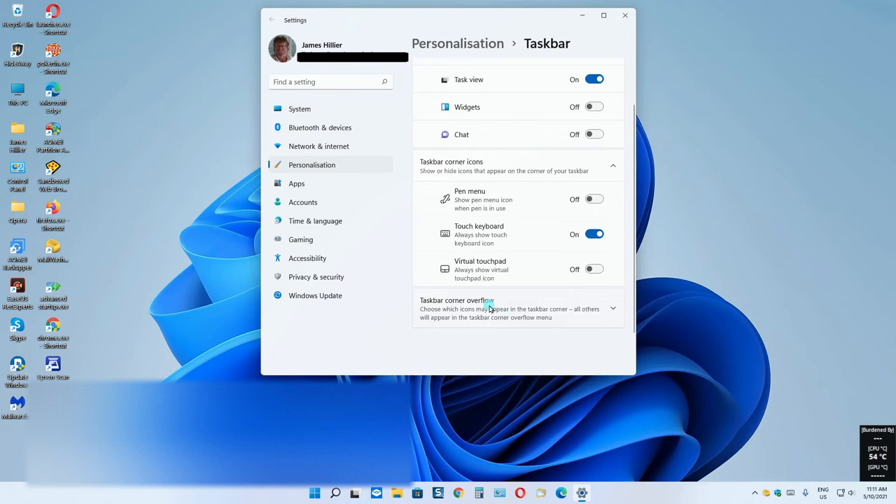
{"action": "scroll", "scroll_direction": "down", "scroll_amount": 3}
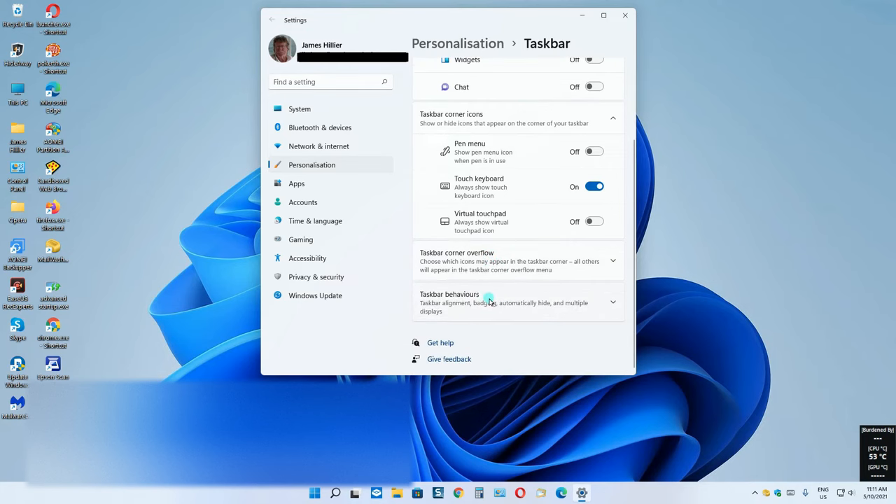
{"action": "mouse_move", "coordinate": [509, 306]}
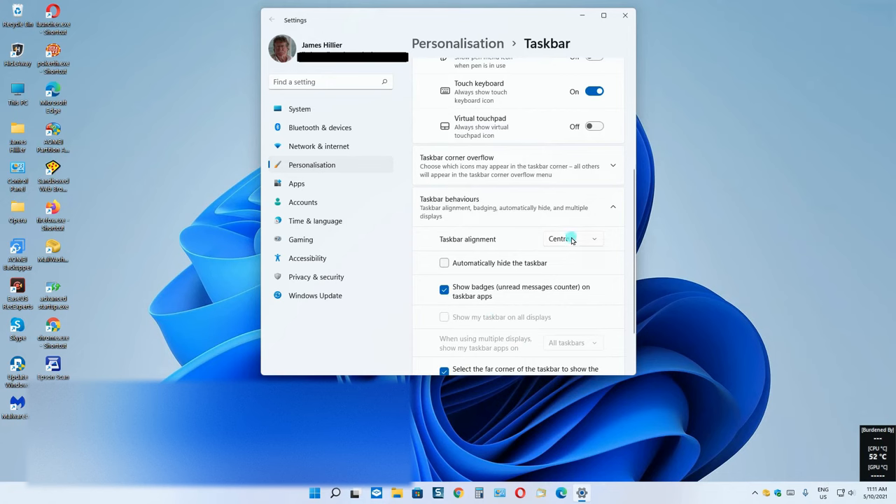
Set taskbar alignment to Left, restore it to Centre, then close Settings
{"action": "left_click", "coordinate": [573, 238]}
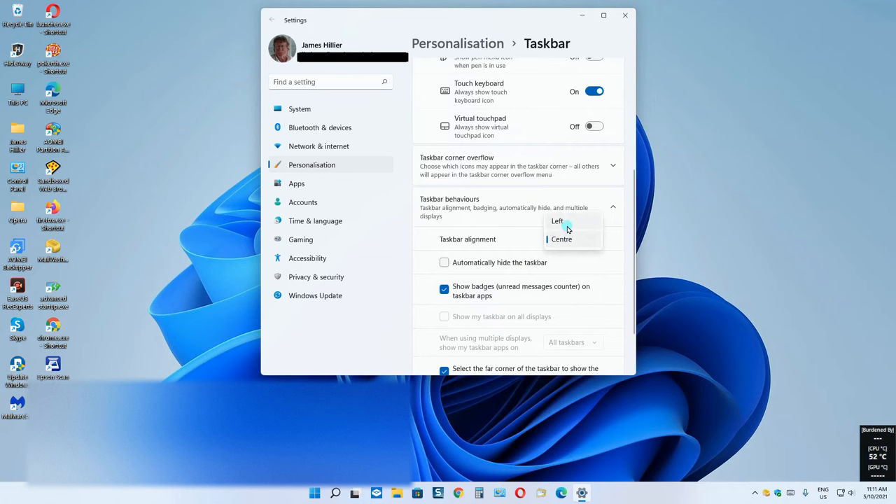
{"action": "mouse_move", "coordinate": [560, 223]}
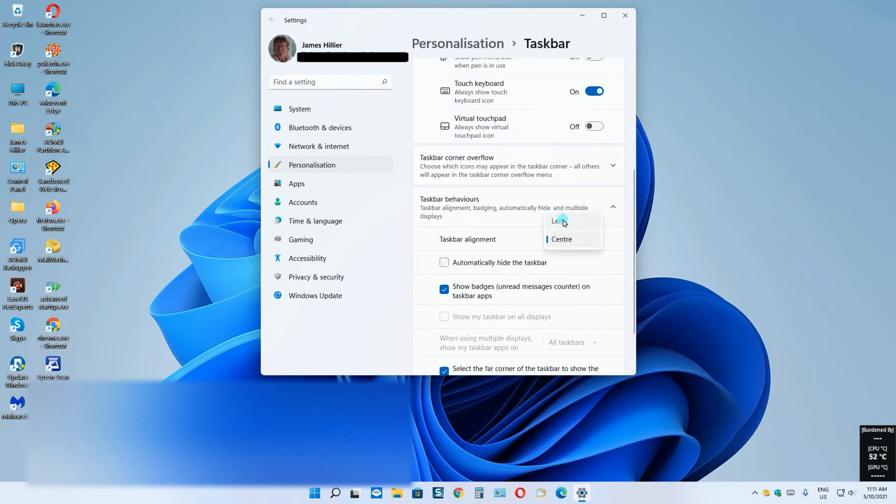
{"action": "left_click", "coordinate": [557, 221]}
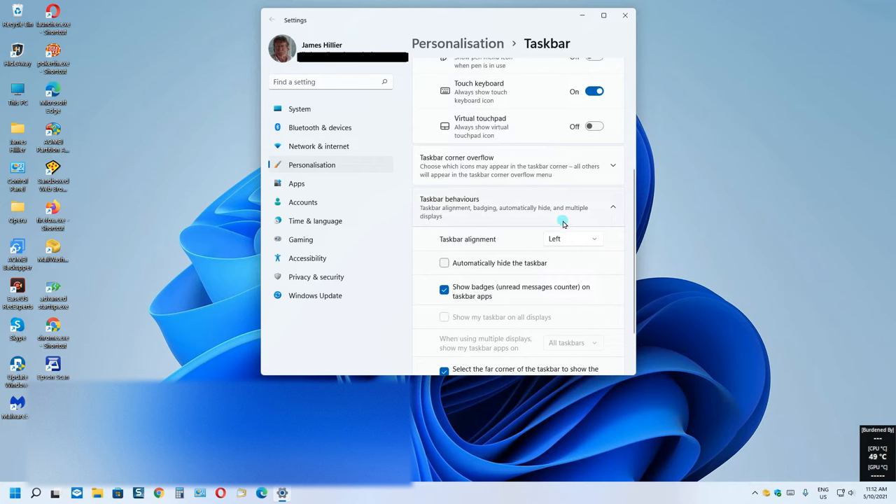
{"action": "left_click", "coordinate": [573, 238]}
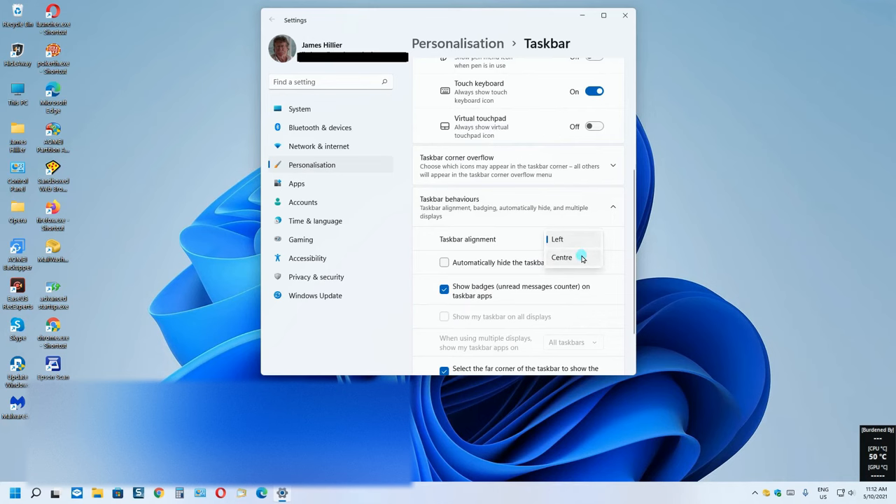
{"action": "left_click", "coordinate": [562, 257]}
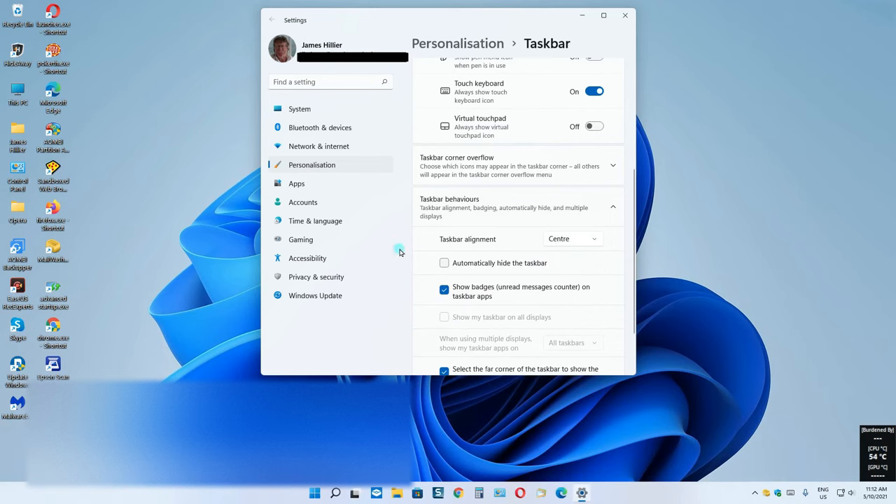
{"action": "mouse_move", "coordinate": [216, 205]}
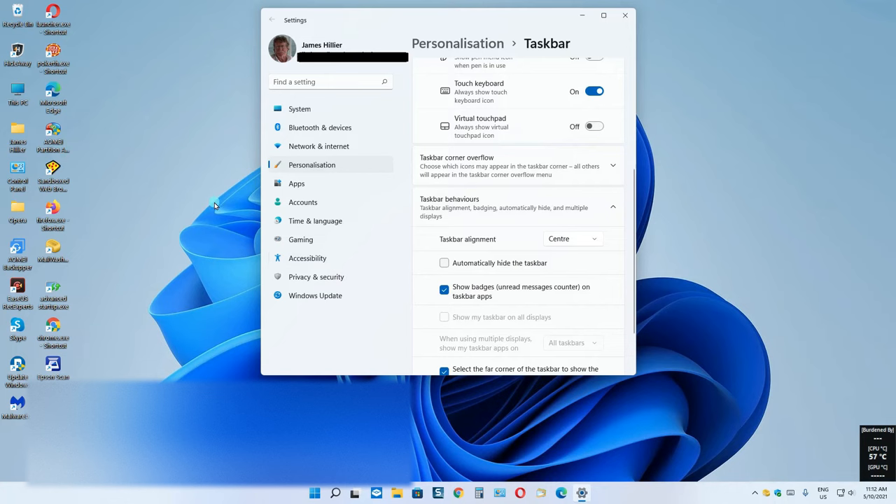
{"action": "mouse_move", "coordinate": [192, 255]}
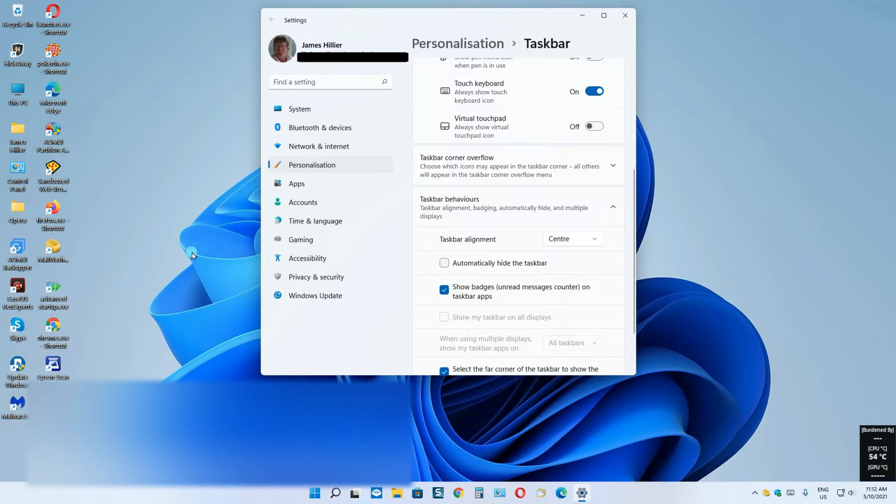
{"action": "mouse_move", "coordinate": [154, 181]}
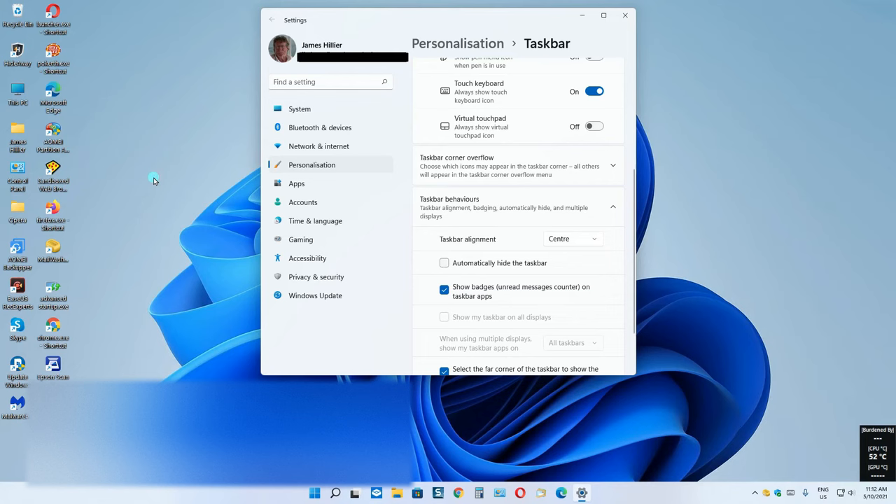
{"action": "mouse_move", "coordinate": [145, 180]}
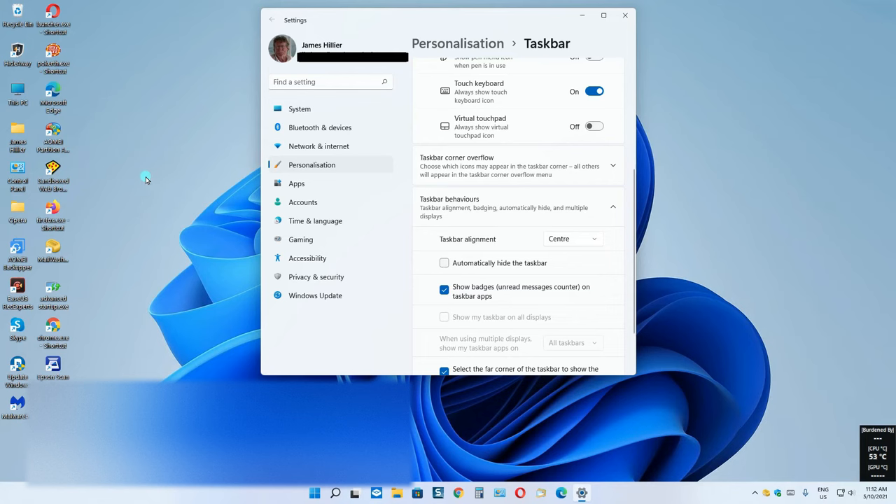
{"action": "mouse_move", "coordinate": [129, 174]}
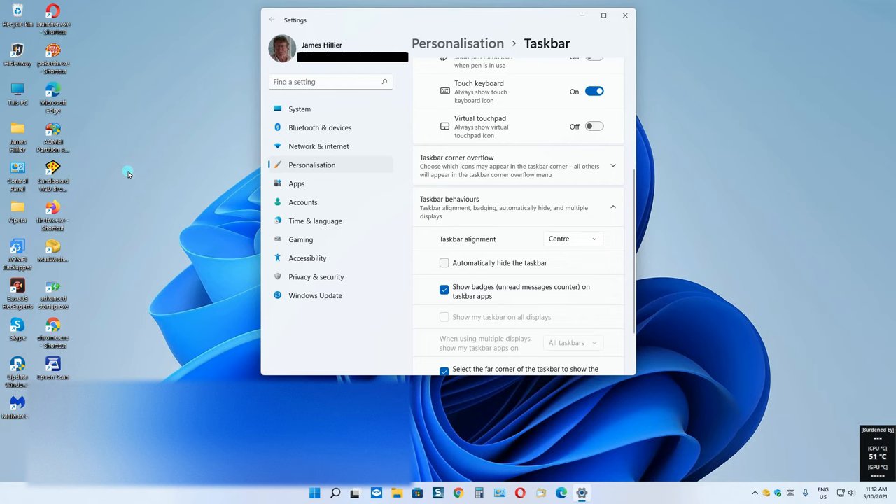
{"action": "mouse_move", "coordinate": [100, 175]}
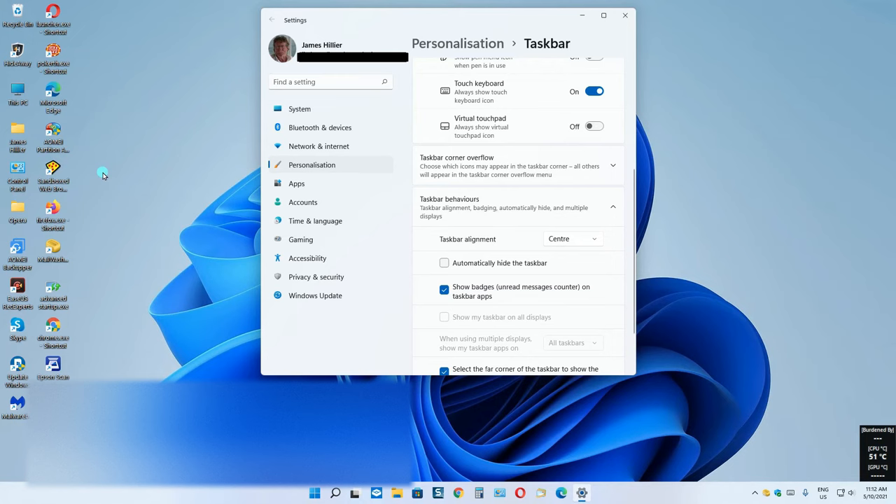
{"action": "mouse_move", "coordinate": [394, 81]}
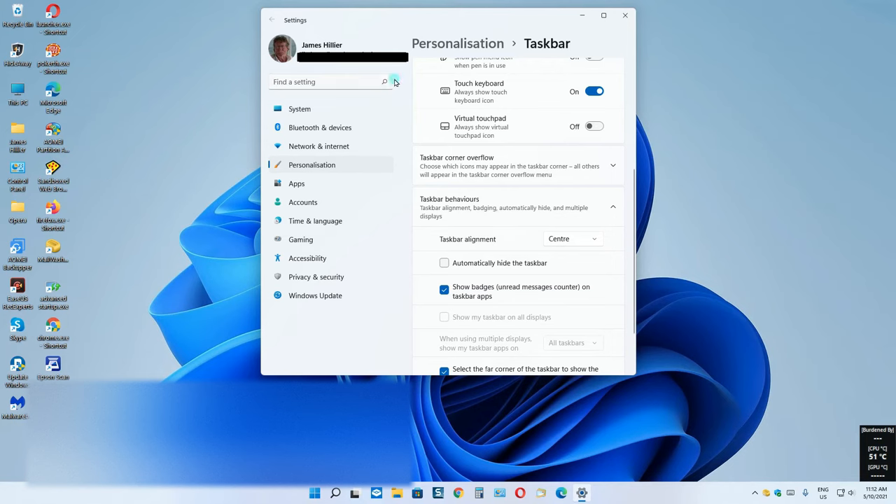
{"action": "mouse_move", "coordinate": [624, 15]}
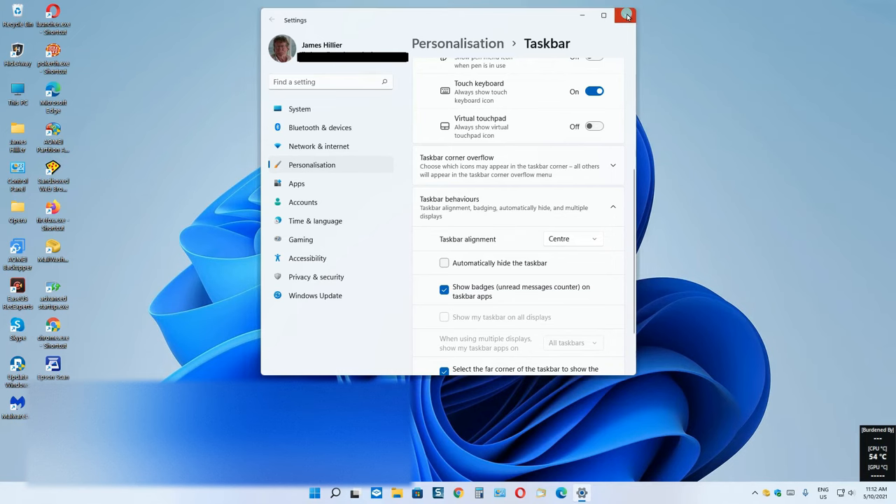
{"action": "left_click", "coordinate": [624, 14]}
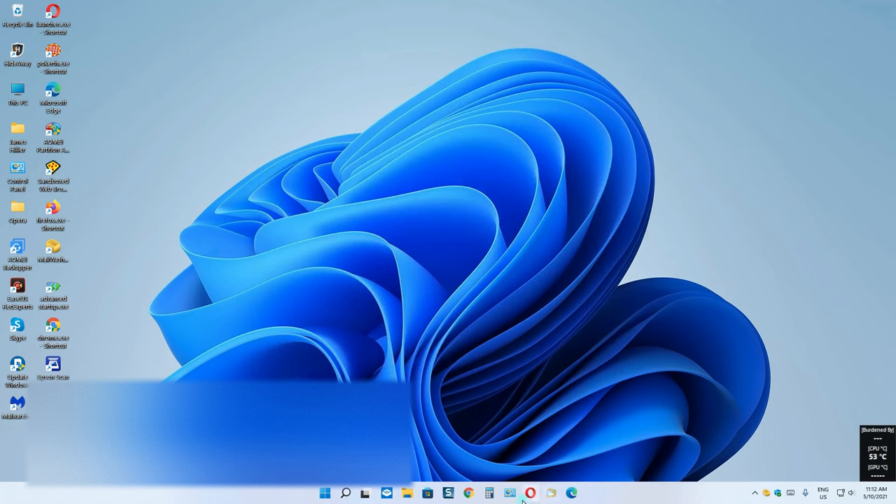
{"action": "mouse_move", "coordinate": [538, 290]}
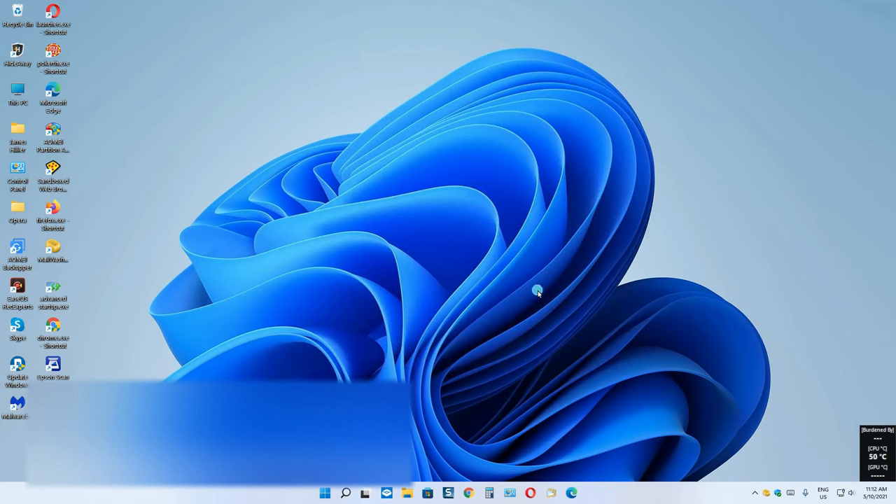
{"action": "mouse_move", "coordinate": [471, 333]}
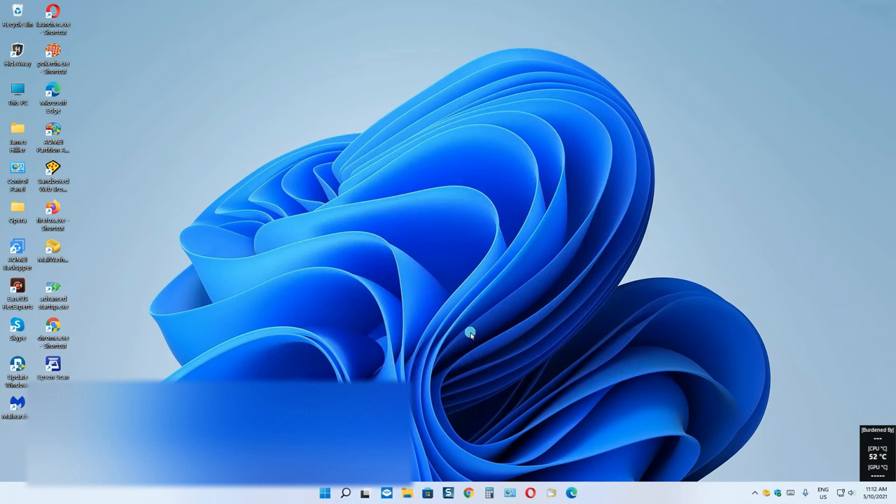
{"action": "mouse_move", "coordinate": [367, 493]}
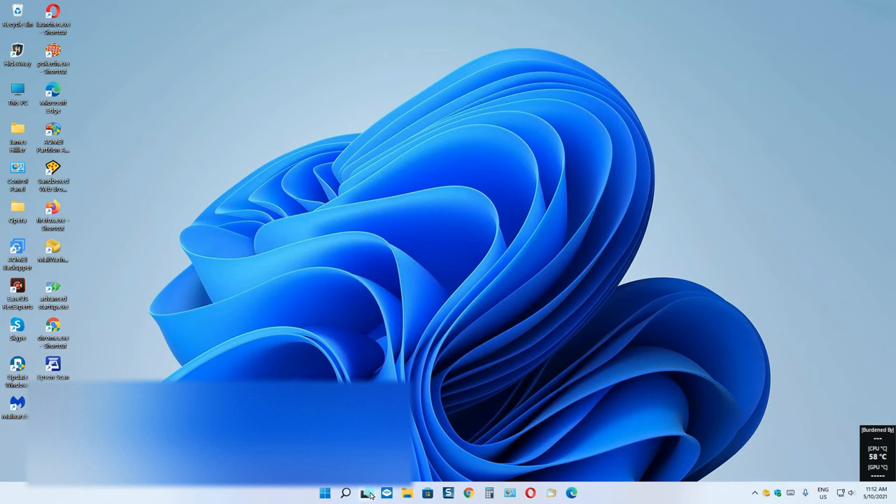
{"action": "mouse_move", "coordinate": [392, 498]}
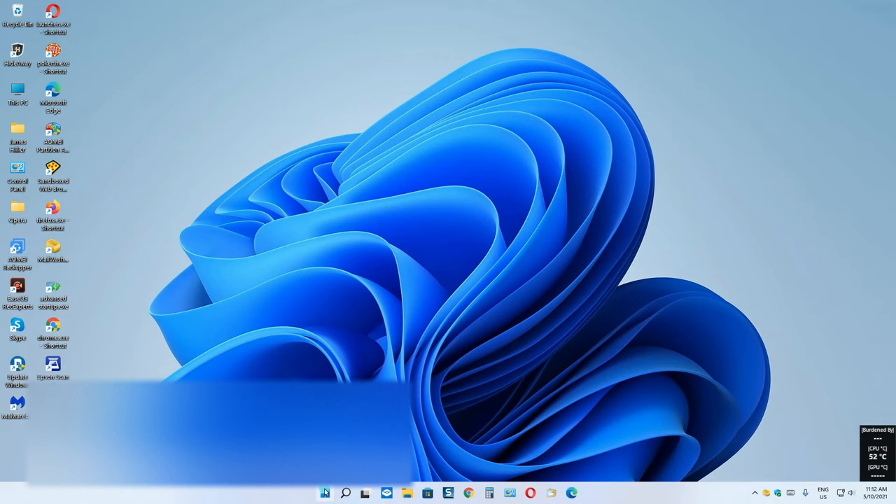
Bring up the Start menu with its pinned apps and recommended items
{"action": "left_click", "coordinate": [325, 492]}
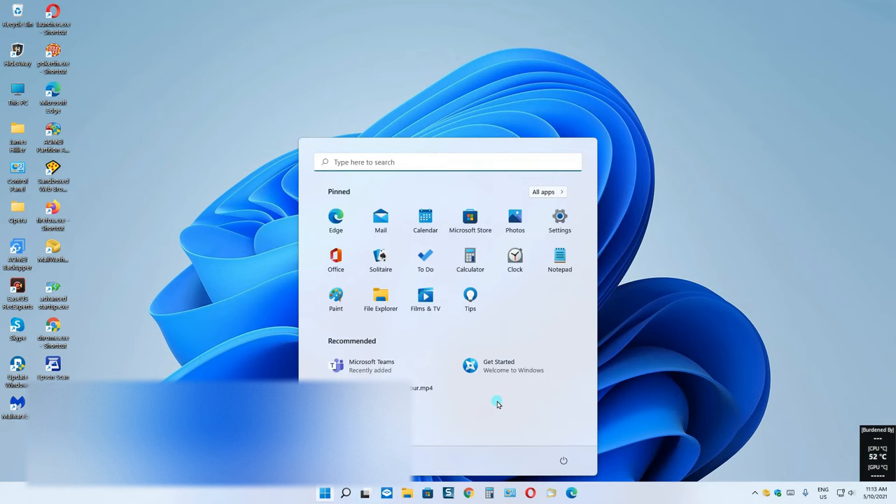
{"action": "mouse_move", "coordinate": [491, 402]}
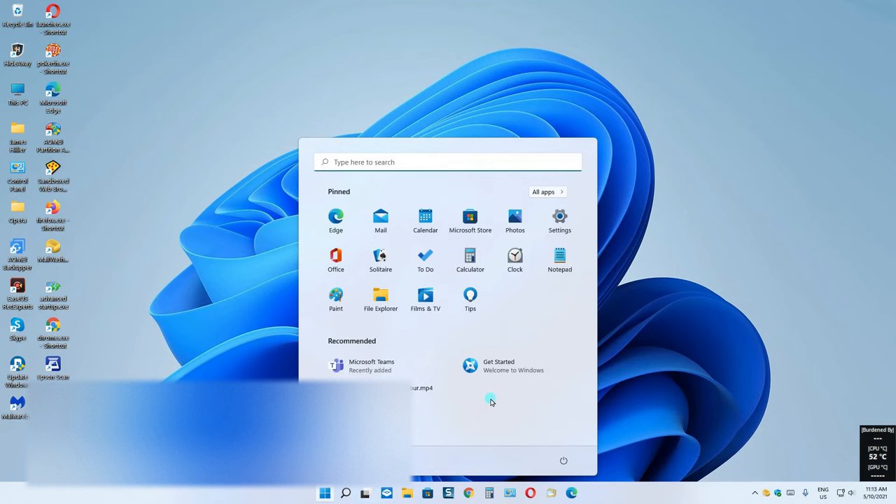
{"action": "mouse_move", "coordinate": [336, 259]}
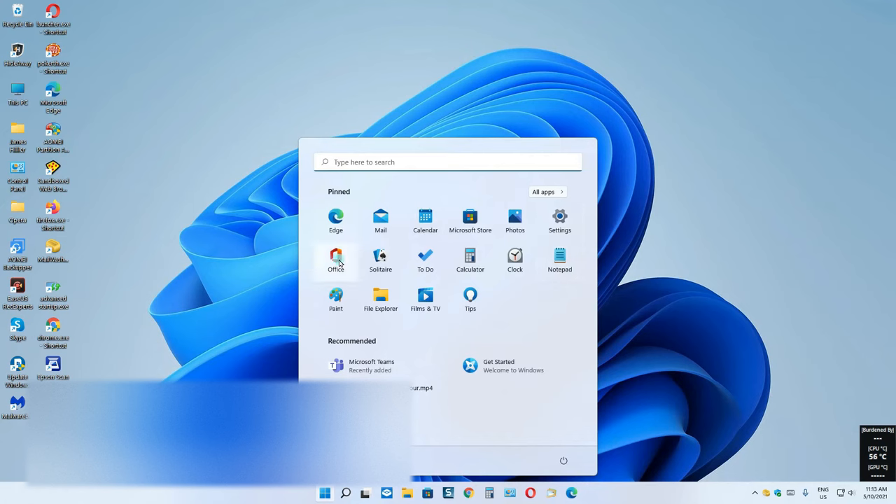
{"action": "mouse_move", "coordinate": [420, 327]}
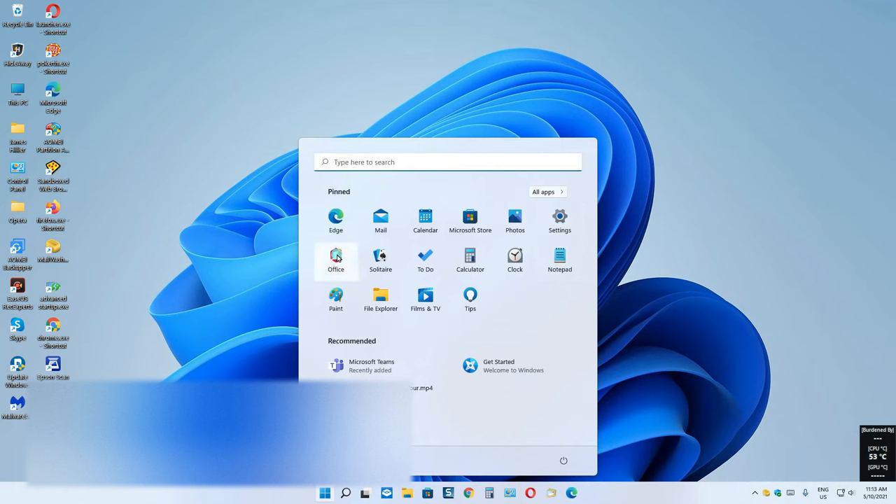
Show the pinned Office app's options and dismiss them without choosing anything
{"action": "right_click", "coordinate": [336, 261]}
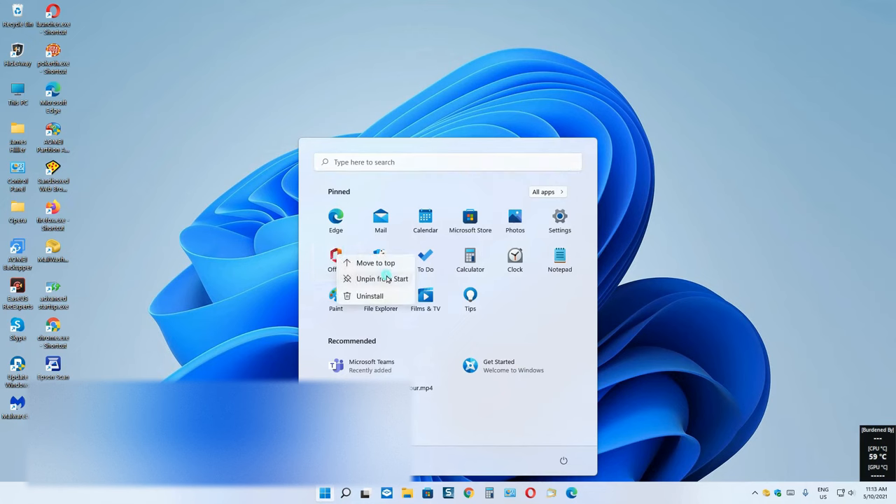
{"action": "mouse_move", "coordinate": [384, 294]}
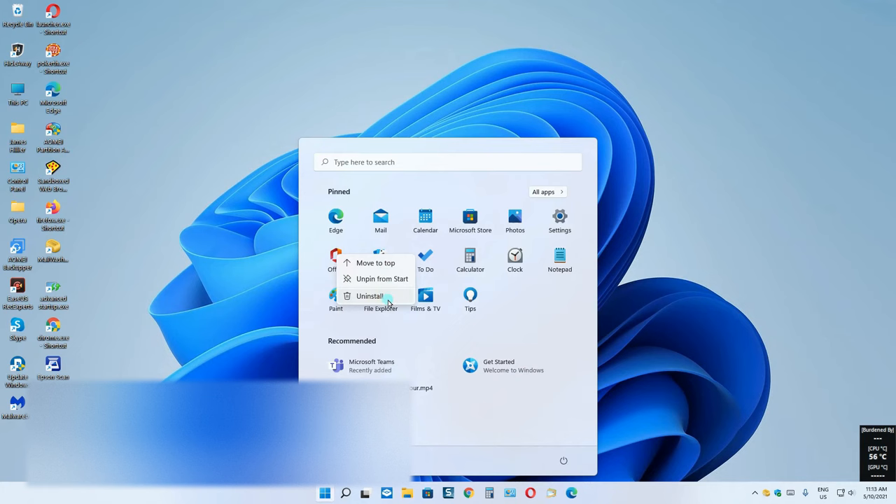
{"action": "left_click", "coordinate": [435, 330]}
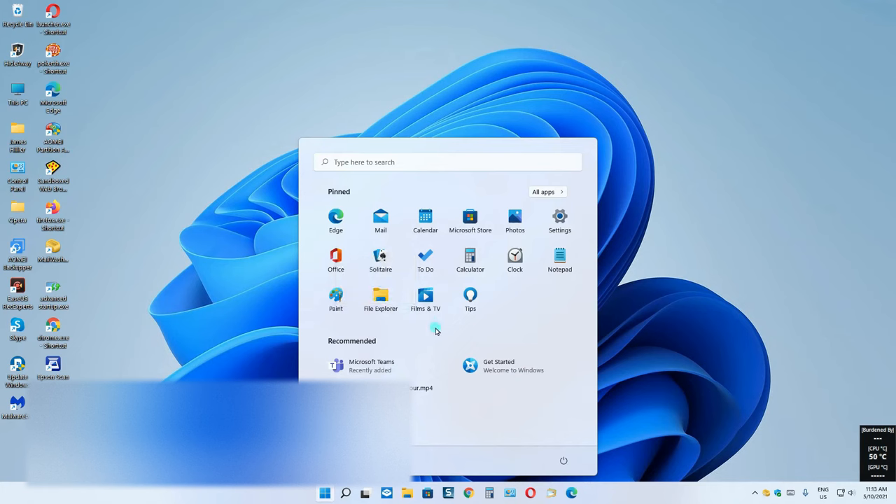
{"action": "mouse_move", "coordinate": [303, 196]}
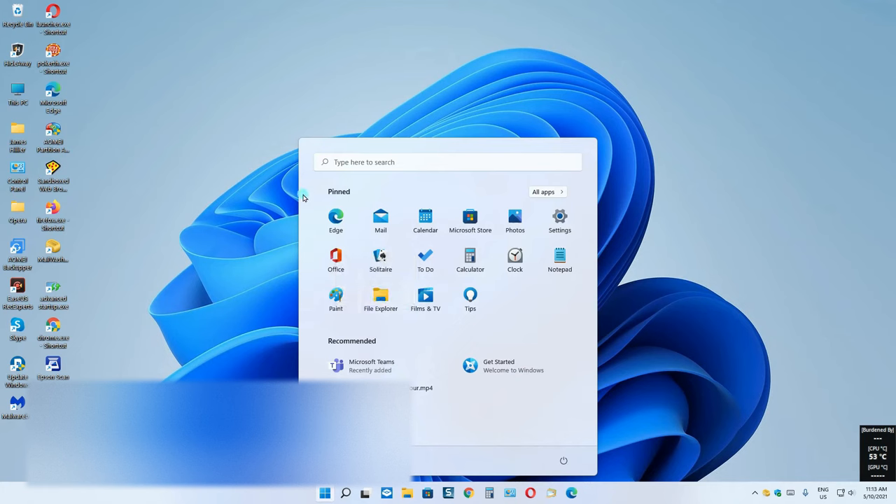
{"action": "mouse_move", "coordinate": [308, 314]}
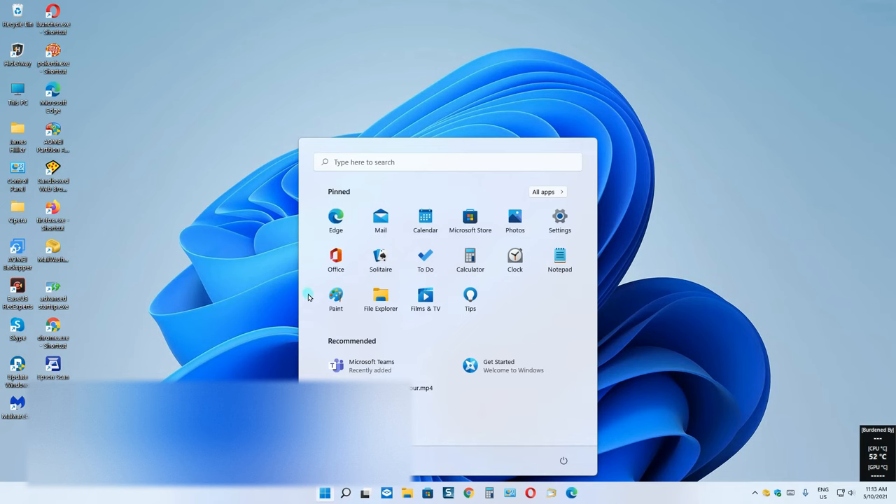
{"action": "mouse_move", "coordinate": [308, 209]}
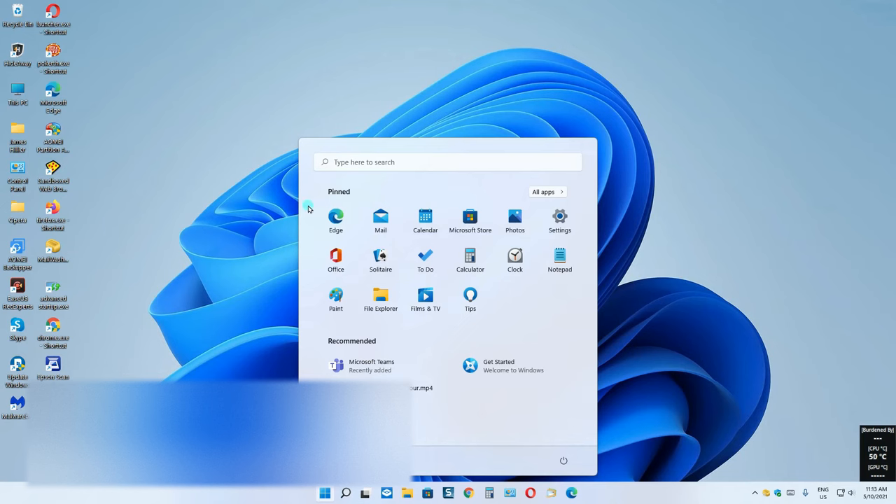
{"action": "mouse_move", "coordinate": [314, 218]}
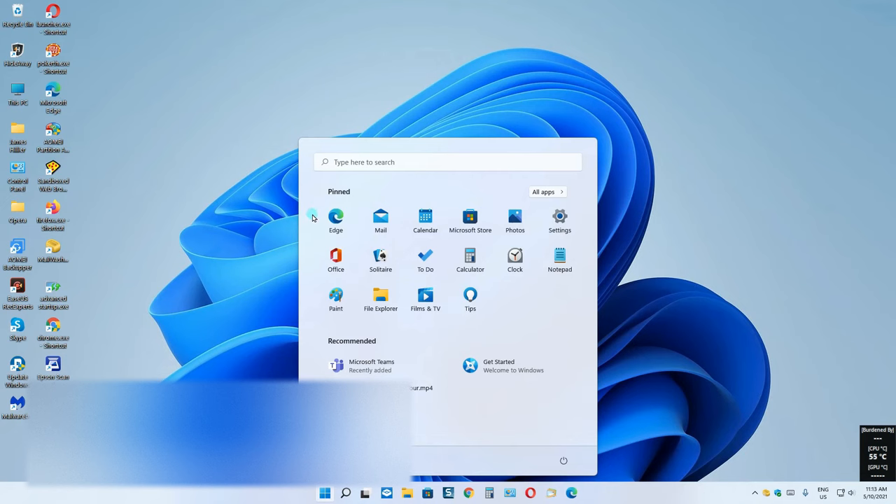
{"action": "mouse_move", "coordinate": [320, 264]}
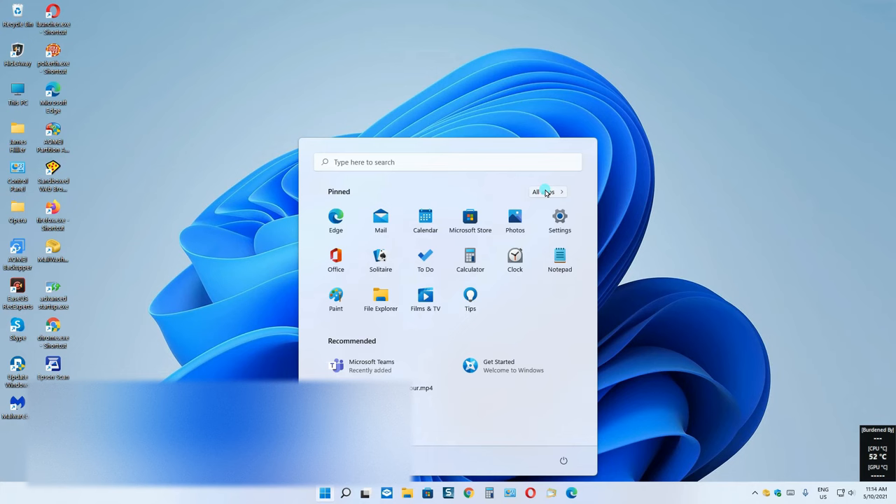
Browse down through the full alphabetical All apps list on Start
{"action": "left_click", "coordinate": [534, 191]}
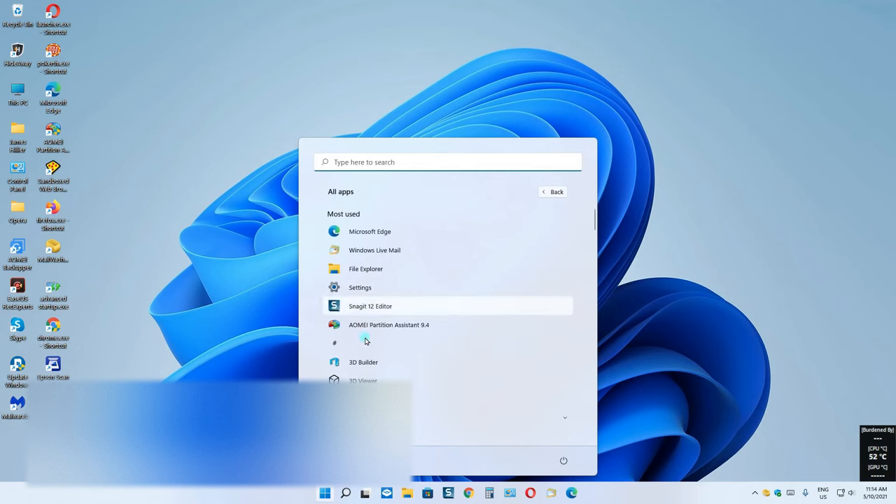
{"action": "right_click", "coordinate": [389, 325]}
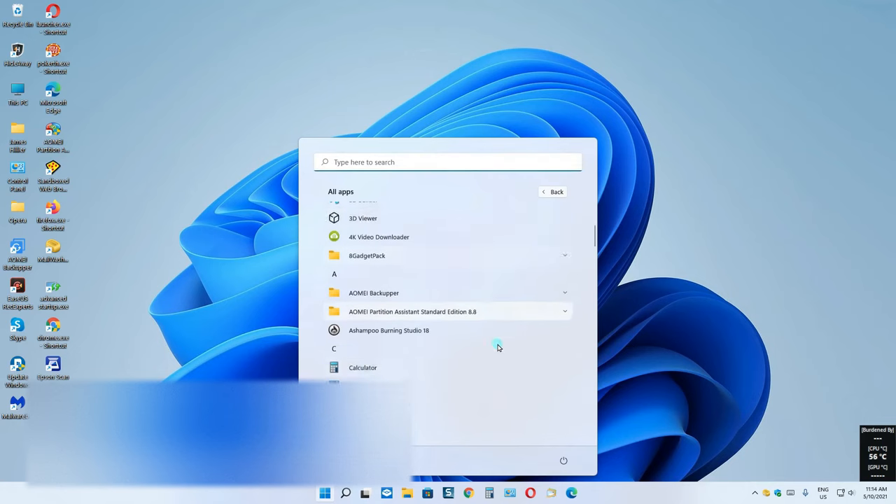
{"action": "scroll", "scroll_direction": "down", "scroll_amount": 3}
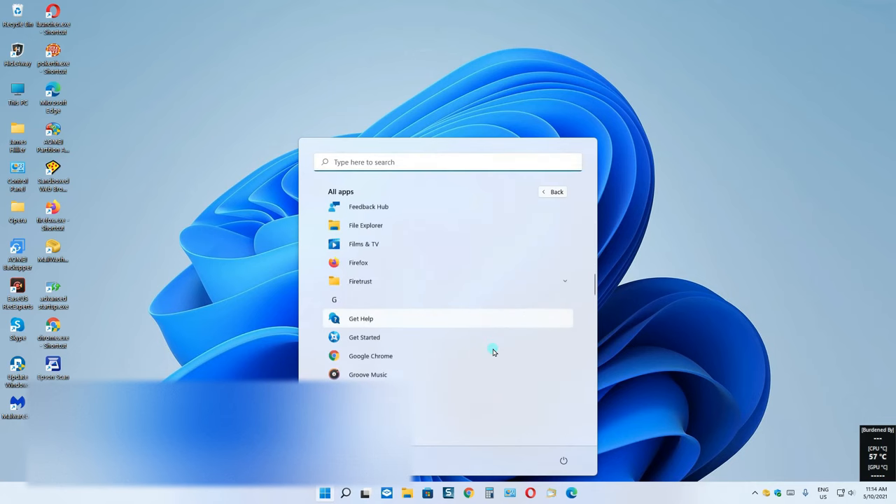
{"action": "scroll", "scroll_direction": "down", "scroll_amount": 3}
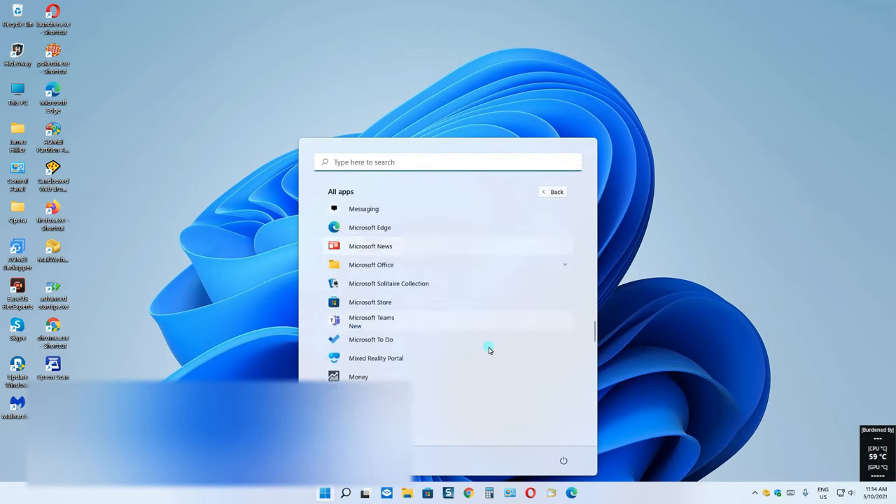
{"action": "scroll", "scroll_direction": "down", "scroll_amount": 3}
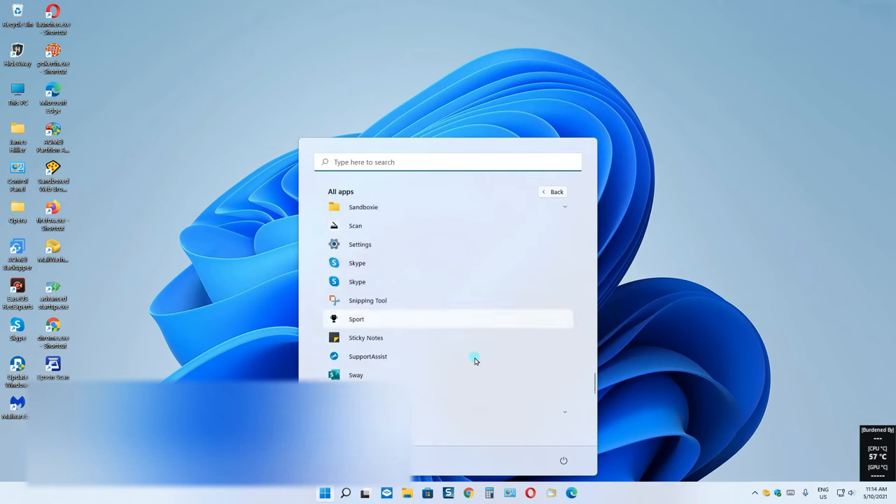
{"action": "scroll", "scroll_direction": "down", "scroll_amount": 3}
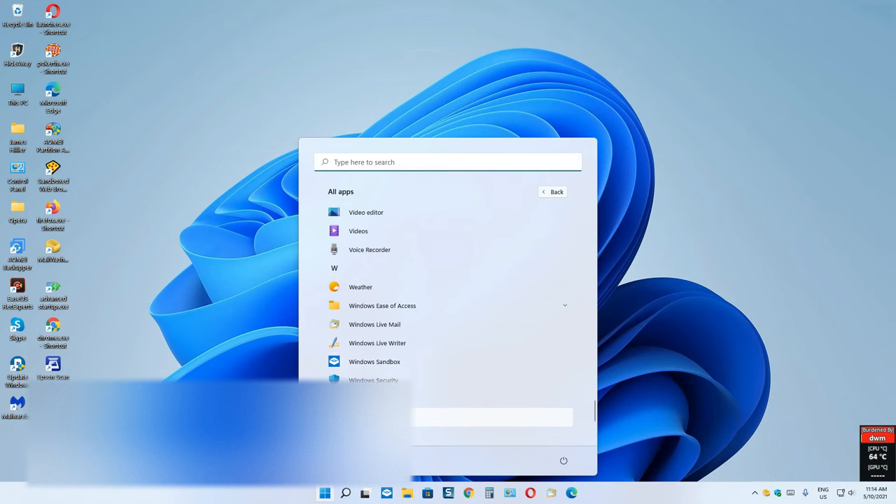
{"action": "mouse_move", "coordinate": [656, 217]}
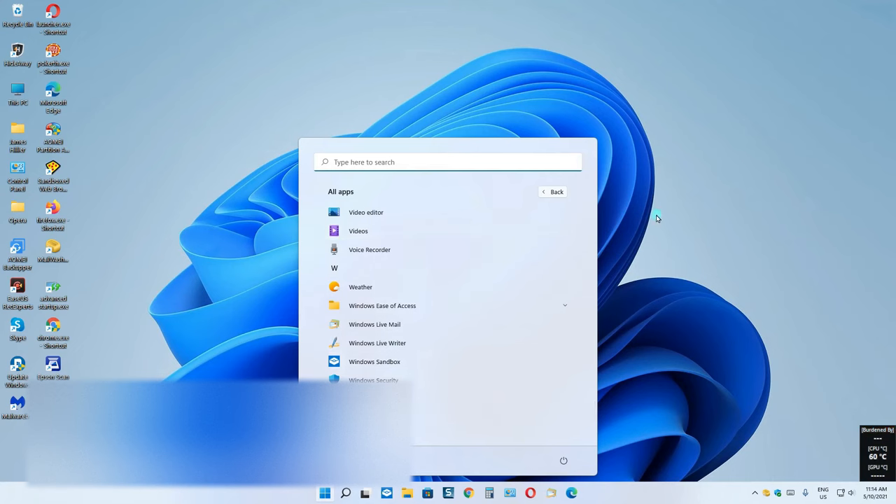
Close and reopen Start, then go to the Personalisation settings
{"action": "left_click", "coordinate": [325, 493]}
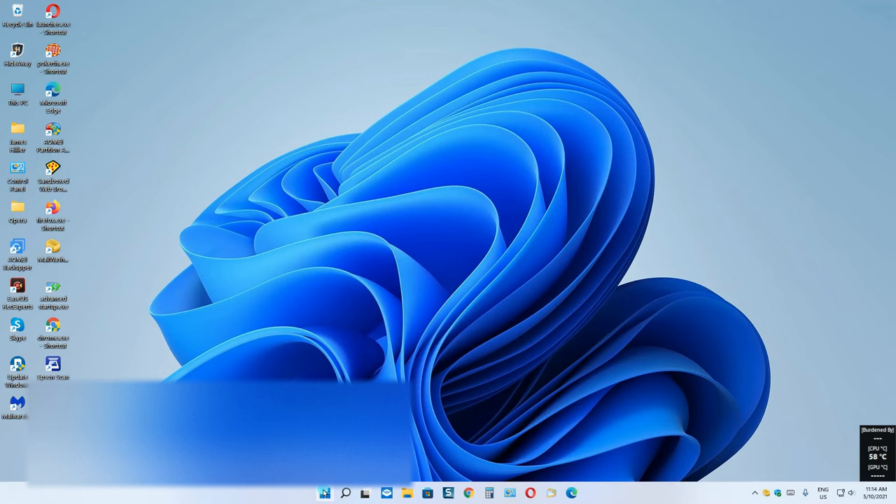
{"action": "left_click", "coordinate": [325, 493]}
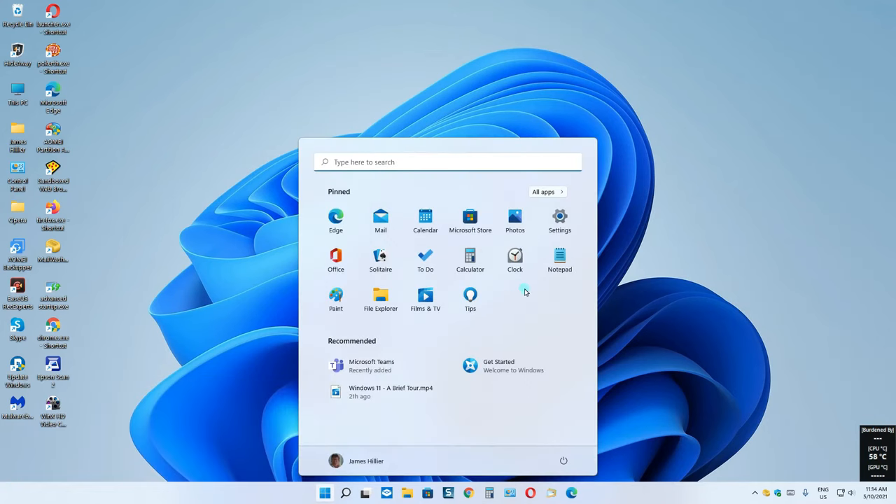
{"action": "left_click", "coordinate": [560, 221]}
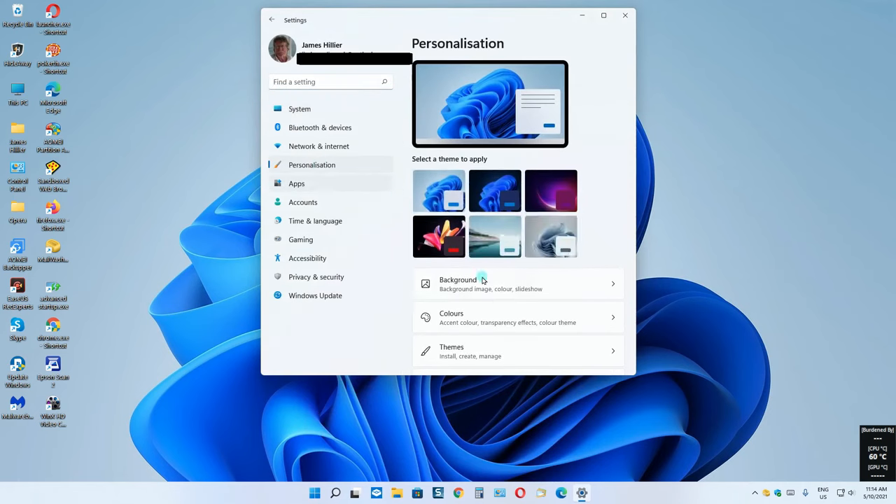
Switch off recently added apps, recently opened items and most used apps for Start
{"action": "scroll", "scroll_direction": "down", "scroll_amount": 3}
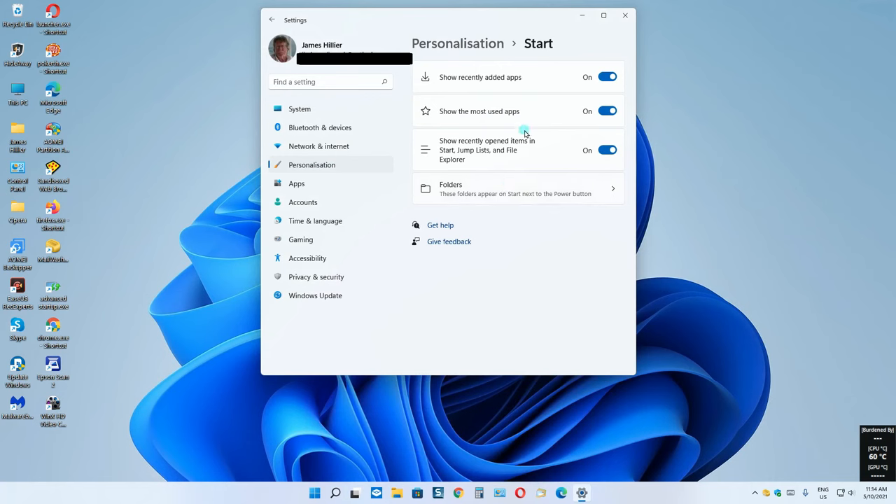
{"action": "mouse_move", "coordinate": [600, 92]}
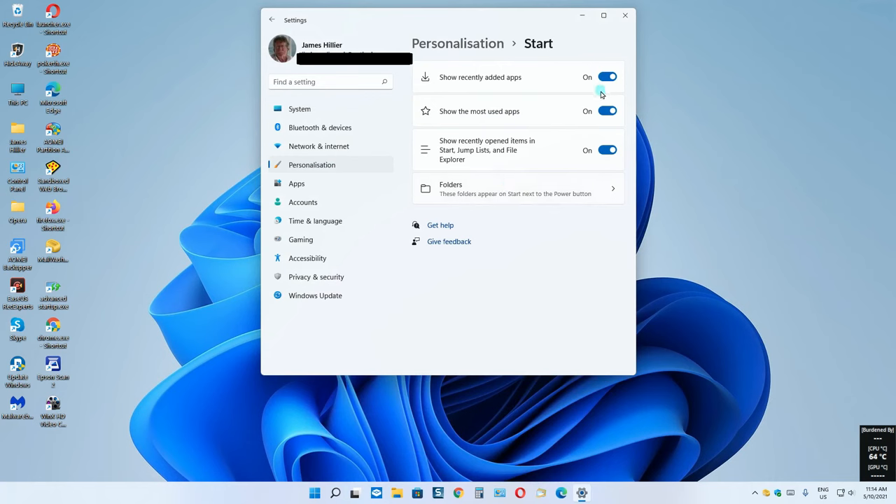
{"action": "mouse_move", "coordinate": [535, 120]}
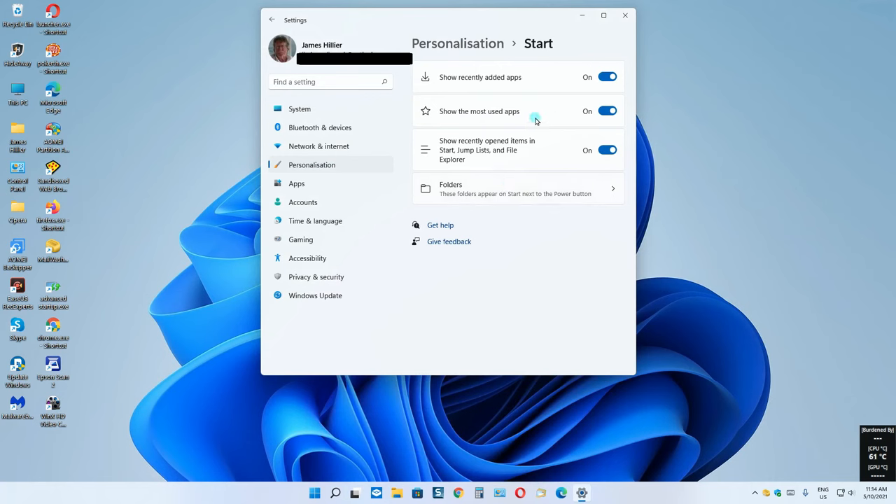
{"action": "mouse_move", "coordinate": [560, 154]}
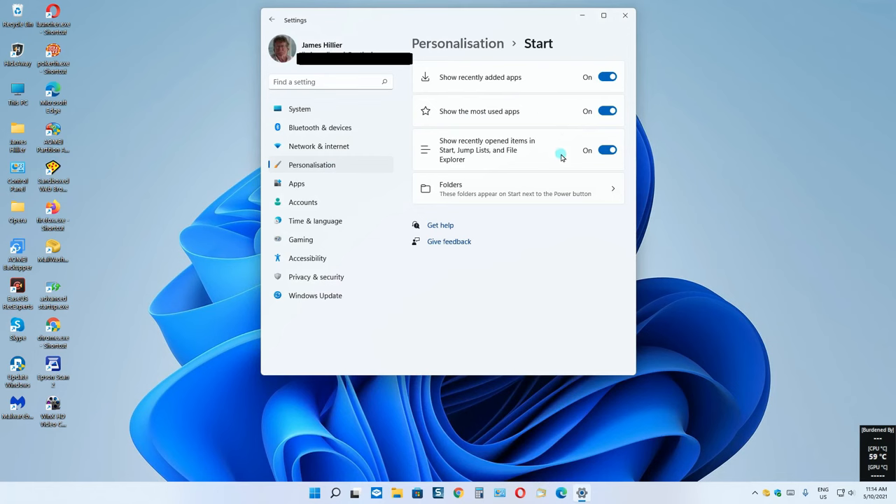
{"action": "mouse_move", "coordinate": [595, 91]}
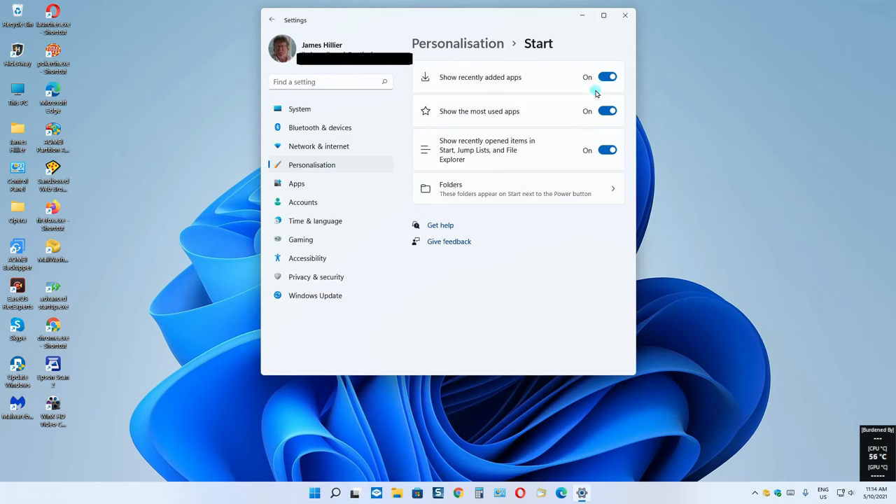
{"action": "left_click", "coordinate": [606, 77]}
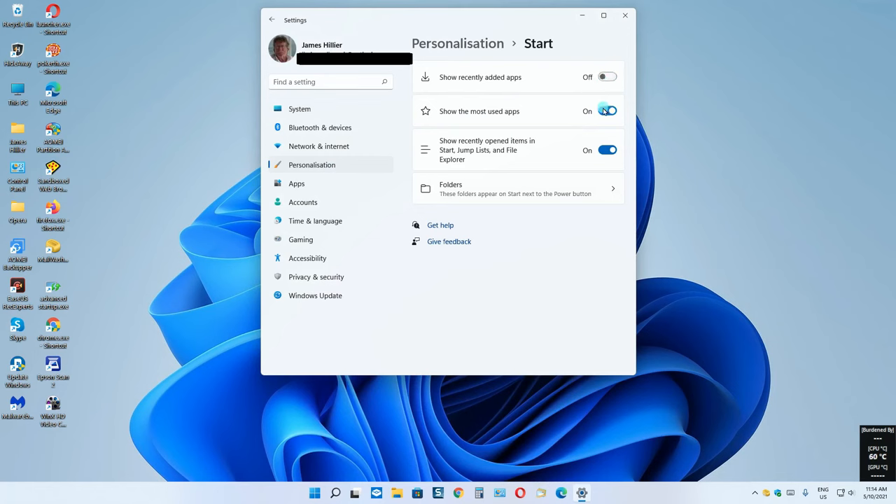
{"action": "left_click", "coordinate": [607, 150]}
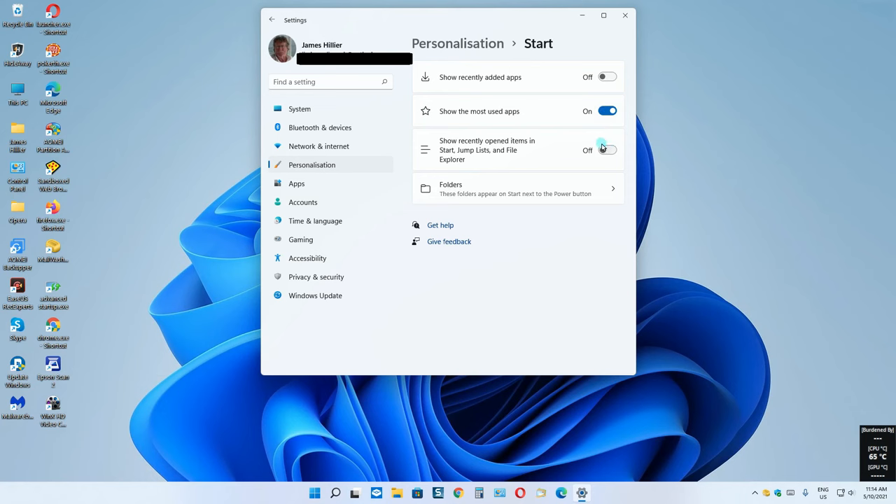
{"action": "left_click", "coordinate": [606, 110]}
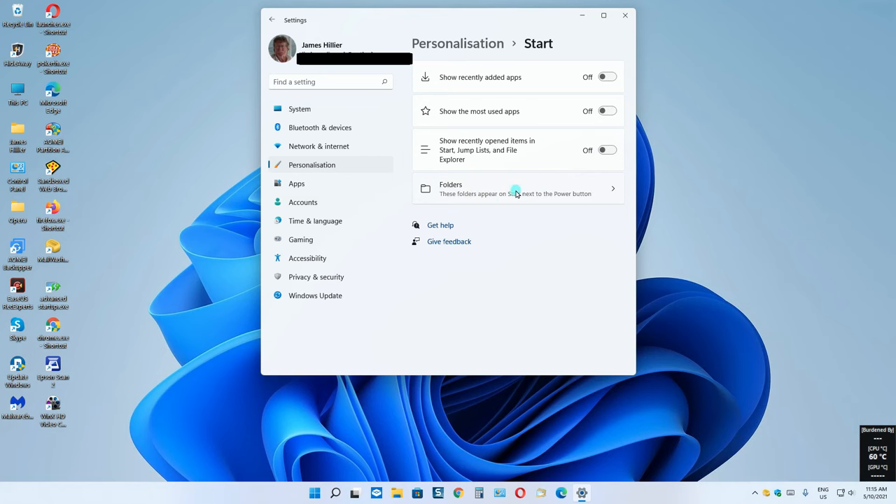
Turn on the Documents, Downloads and Pictures folders for Start, then close Settings
{"action": "left_click", "coordinate": [518, 188]}
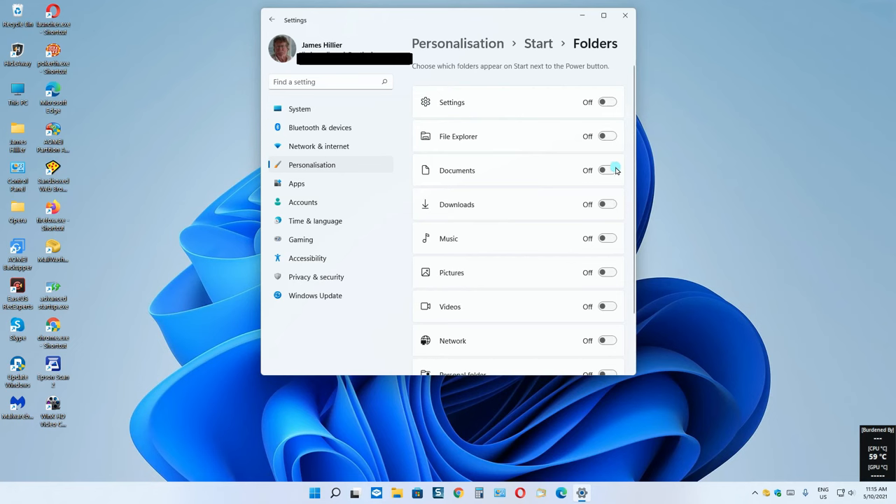
{"action": "left_click", "coordinate": [605, 171]}
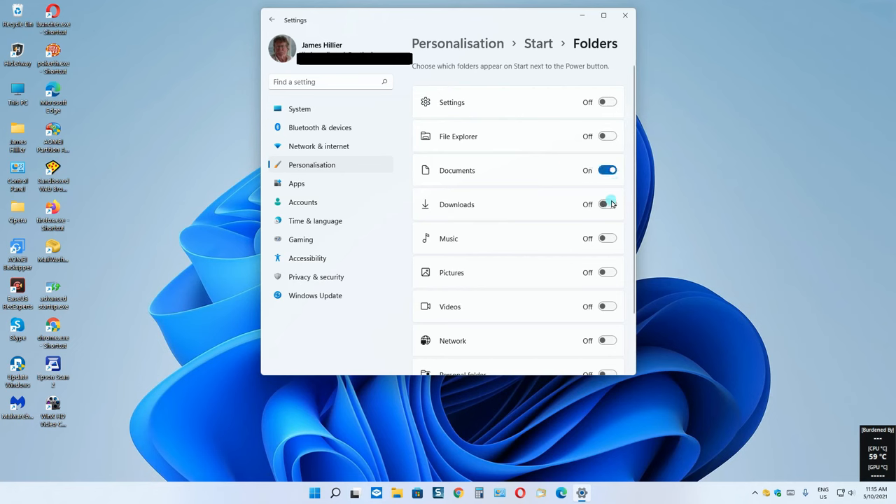
{"action": "left_click", "coordinate": [607, 205]}
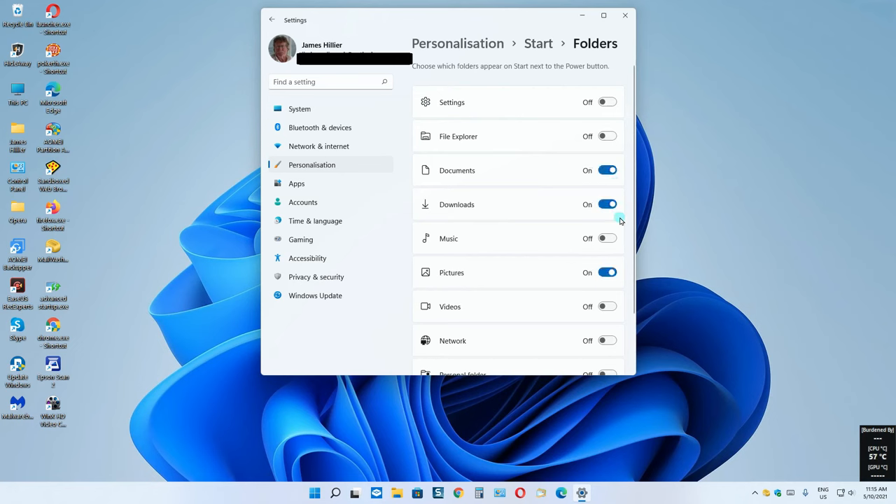
{"action": "left_click", "coordinate": [625, 16]}
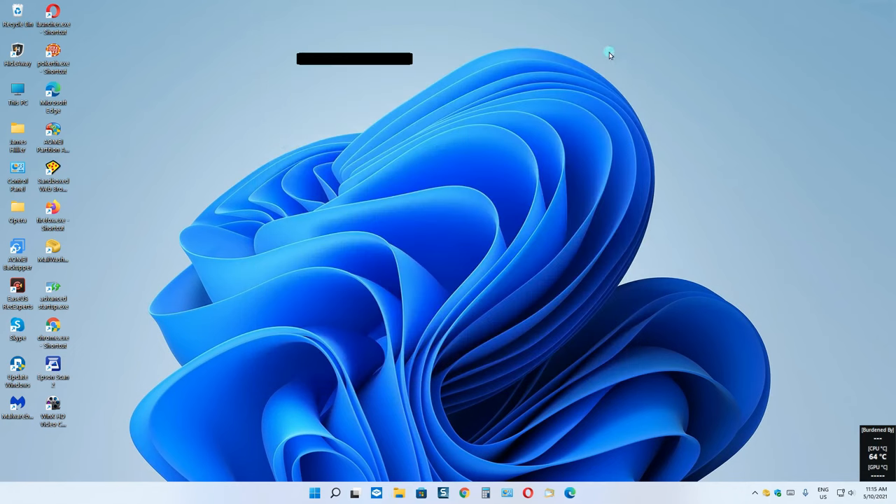
Reopen Start to see the Documents, Downloads and Pictures shortcuts beside the Power button
{"action": "left_click", "coordinate": [314, 493]}
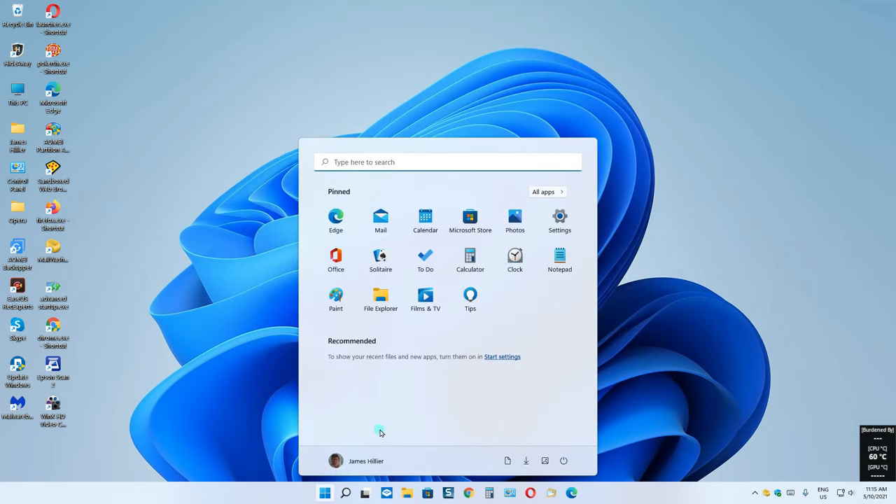
{"action": "mouse_move", "coordinate": [547, 461]}
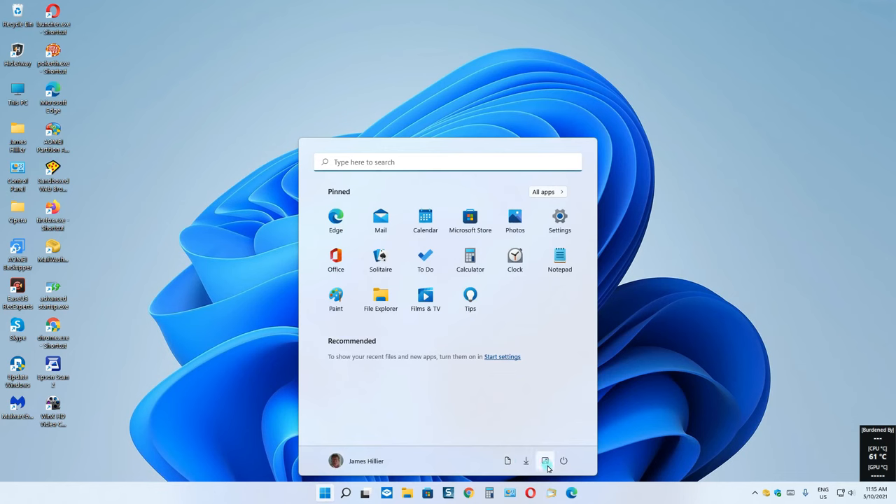
{"action": "mouse_move", "coordinate": [563, 461]}
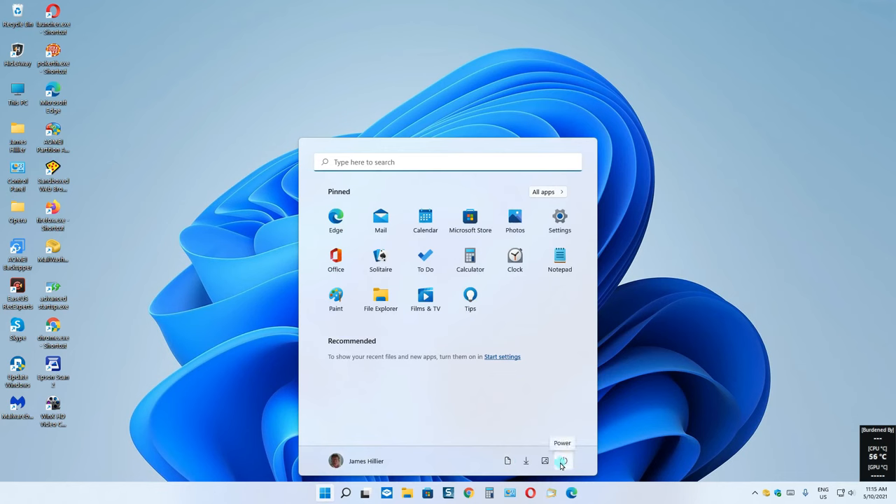
{"action": "mouse_move", "coordinate": [545, 461]}
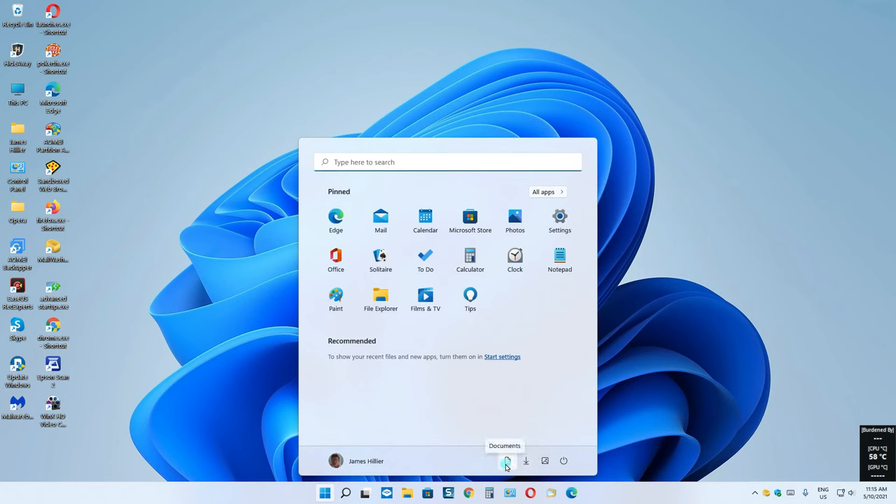
{"action": "mouse_move", "coordinate": [546, 305]}
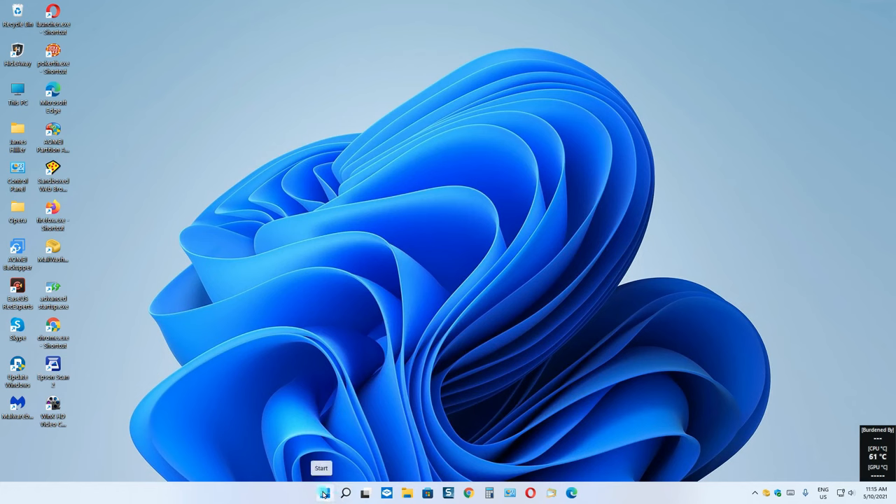
{"action": "right_click", "coordinate": [325, 493]}
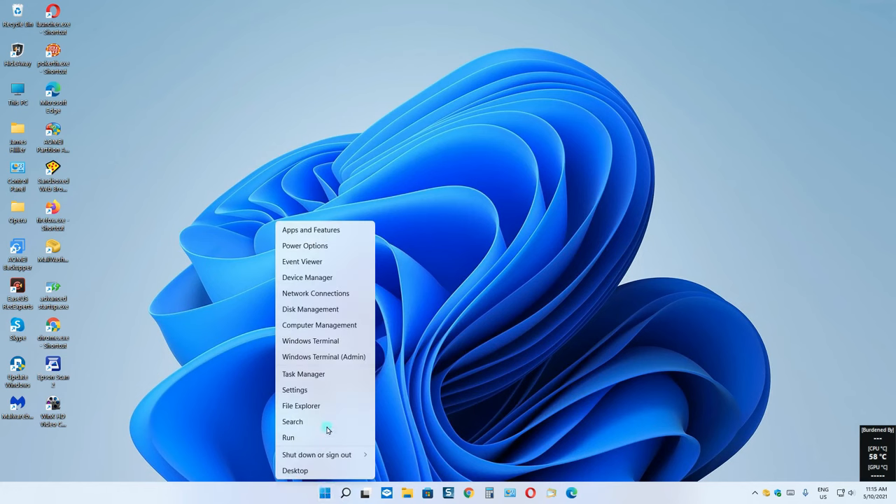
{"action": "mouse_move", "coordinate": [325, 358]}
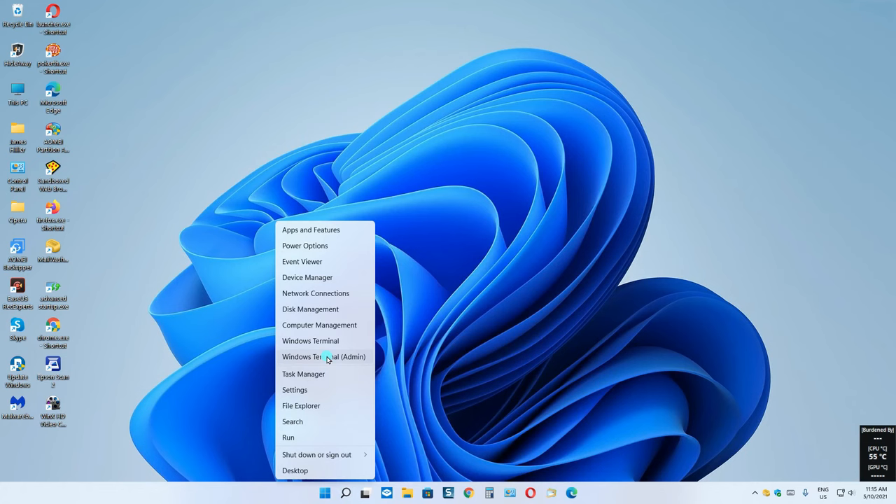
{"action": "mouse_move", "coordinate": [325, 347]}
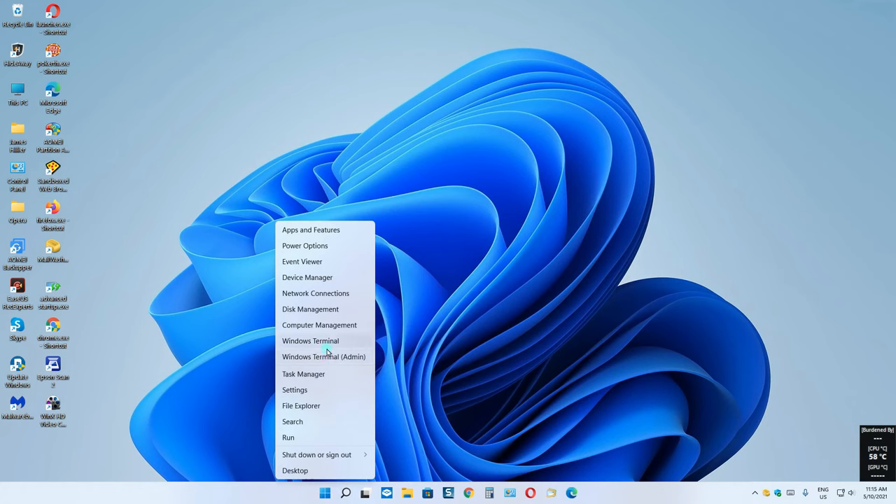
{"action": "mouse_move", "coordinate": [333, 357]}
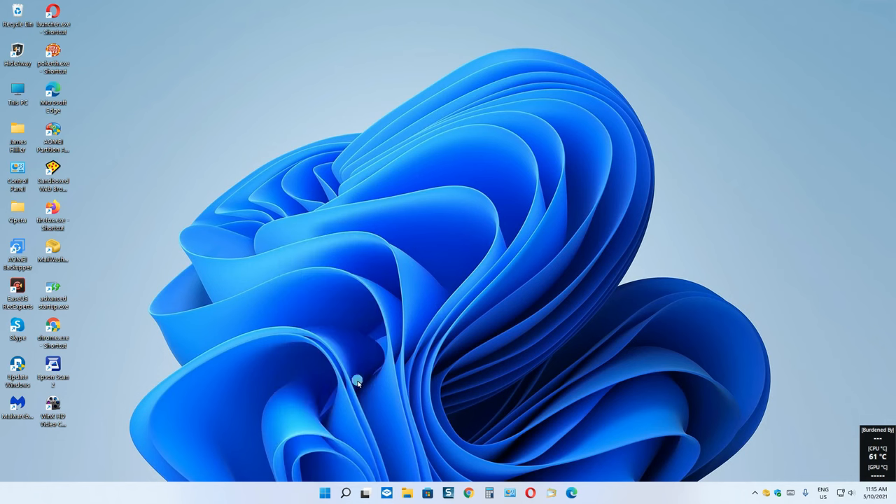
{"action": "mouse_move", "coordinate": [406, 493]}
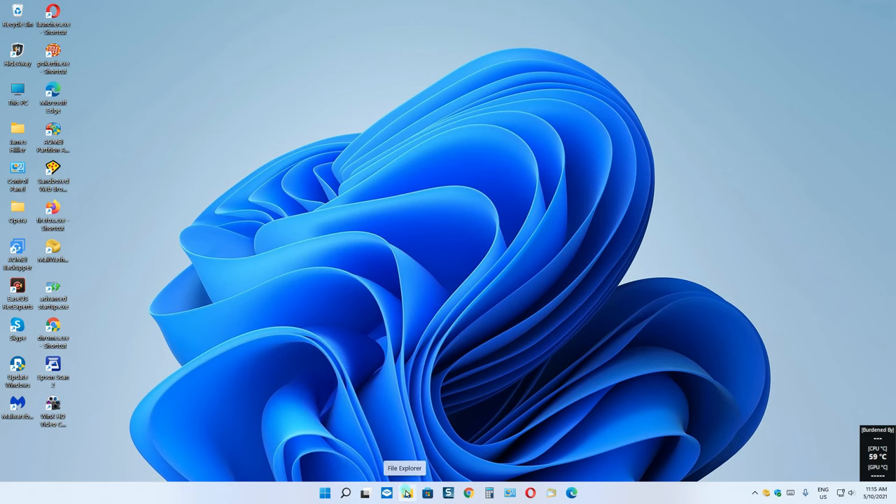
Launch File Explorer, open Downloads from This PC and select the Google Chrome Portable installer
{"action": "left_click", "coordinate": [407, 493]}
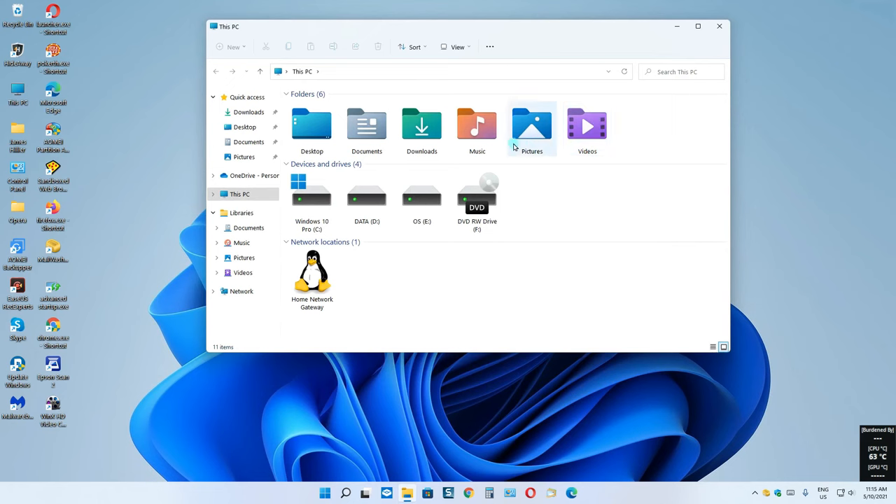
{"action": "mouse_move", "coordinate": [421, 129]}
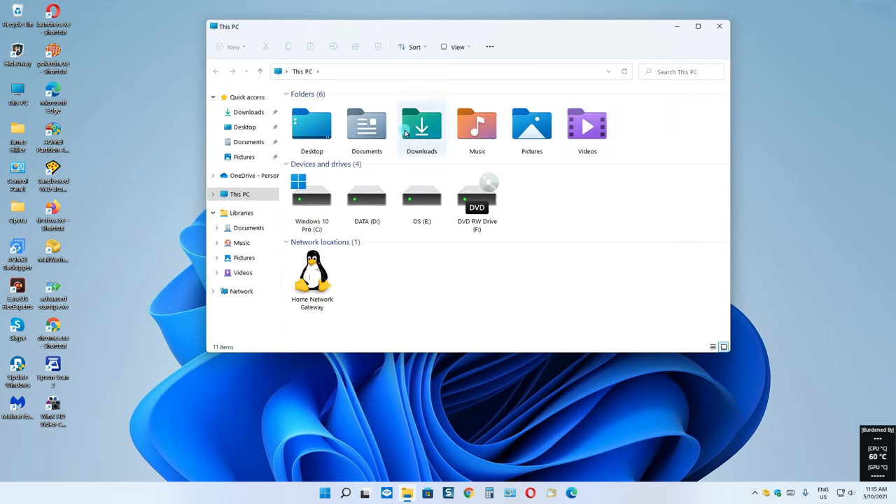
{"action": "mouse_move", "coordinate": [577, 273]}
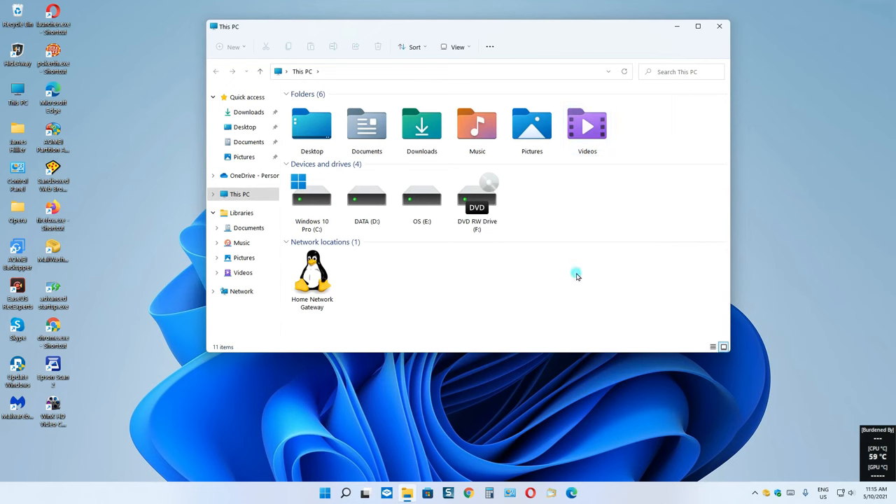
{"action": "mouse_move", "coordinate": [432, 259]}
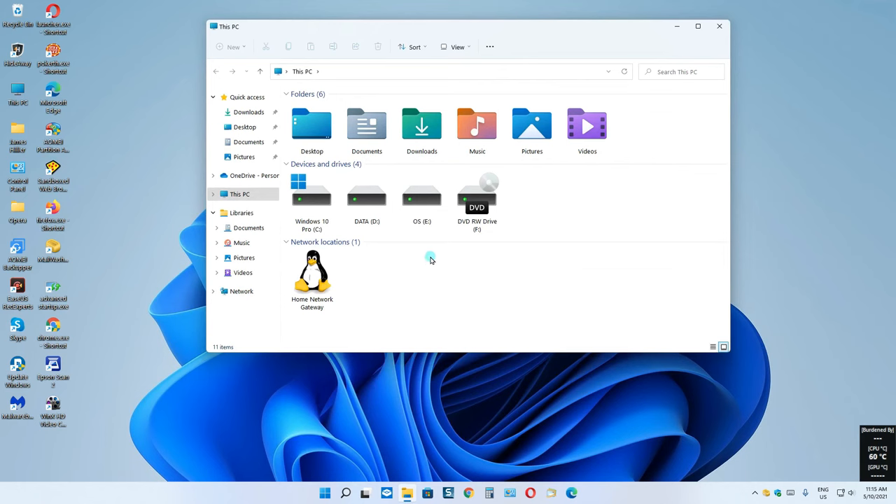
{"action": "left_click", "coordinate": [422, 126]}
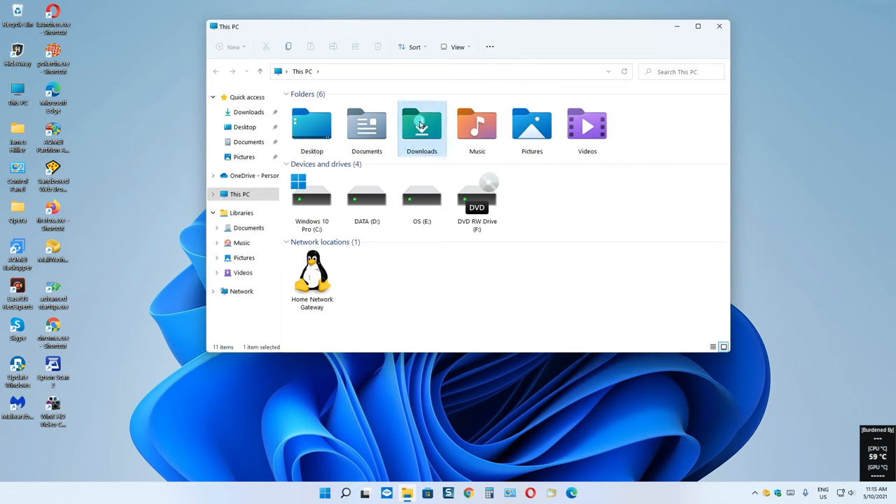
{"action": "double_click", "coordinate": [422, 126]}
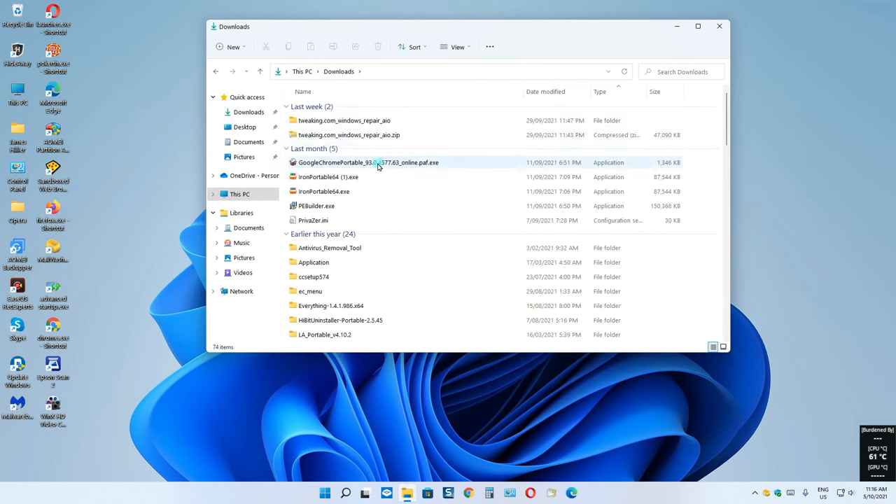
{"action": "left_click", "coordinate": [370, 162]}
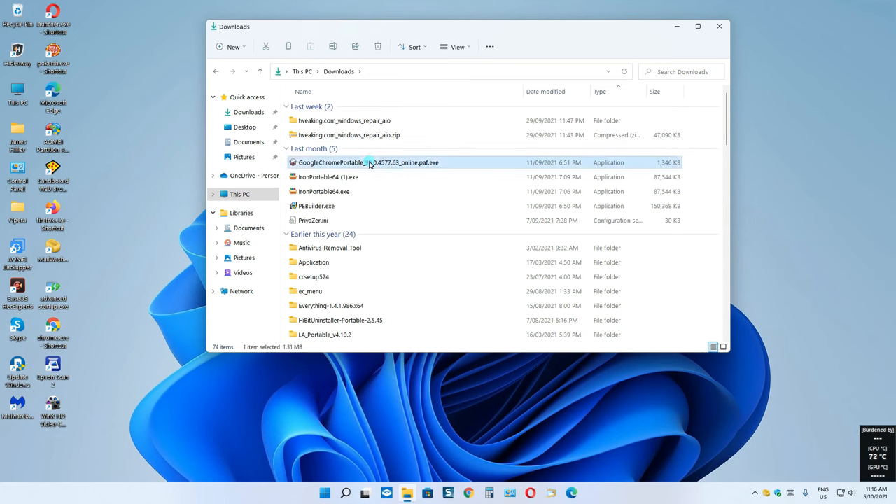
Show the installer's compact context menu, then expand it via Show more options to the classic list
{"action": "right_click", "coordinate": [366, 162]}
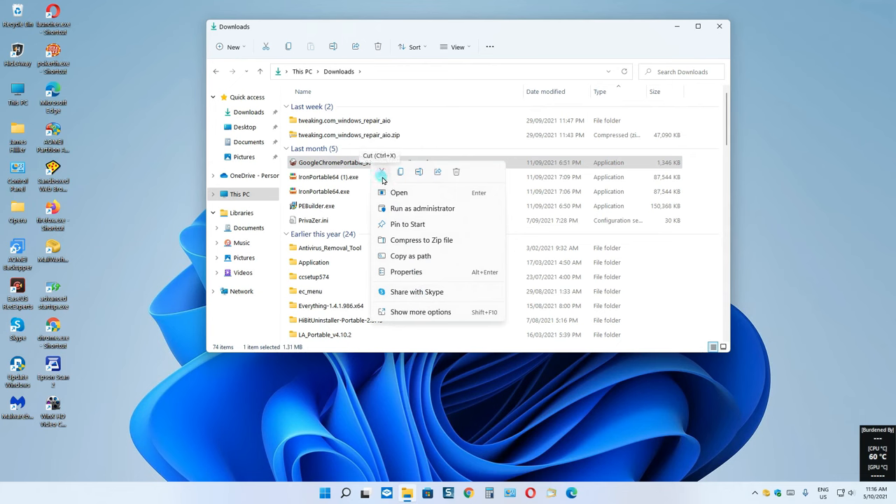
{"action": "mouse_move", "coordinate": [400, 172]}
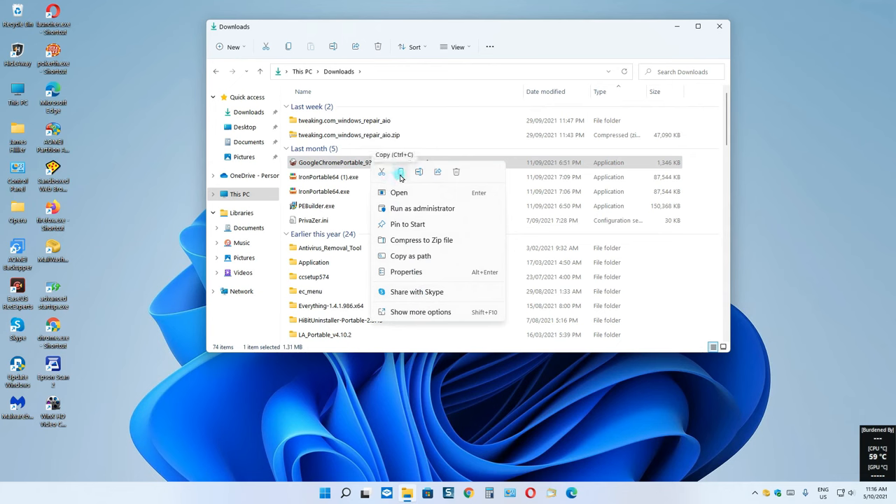
{"action": "mouse_move", "coordinate": [437, 172]}
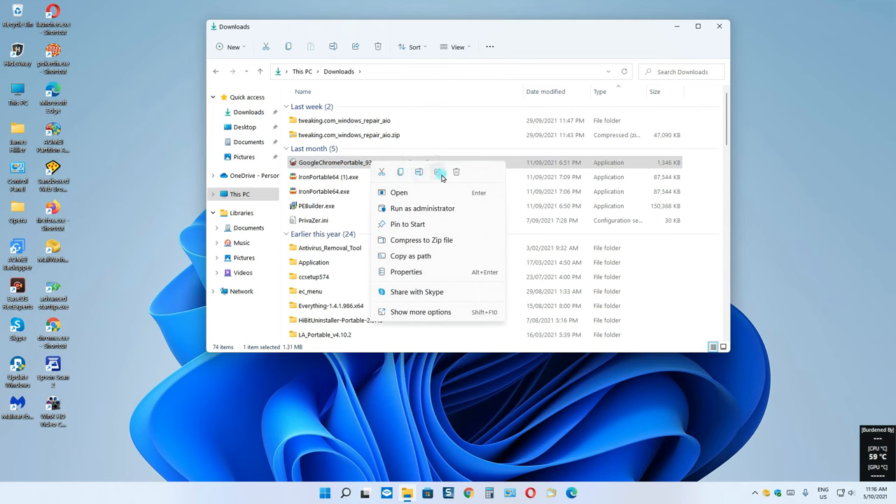
{"action": "mouse_move", "coordinate": [457, 174]}
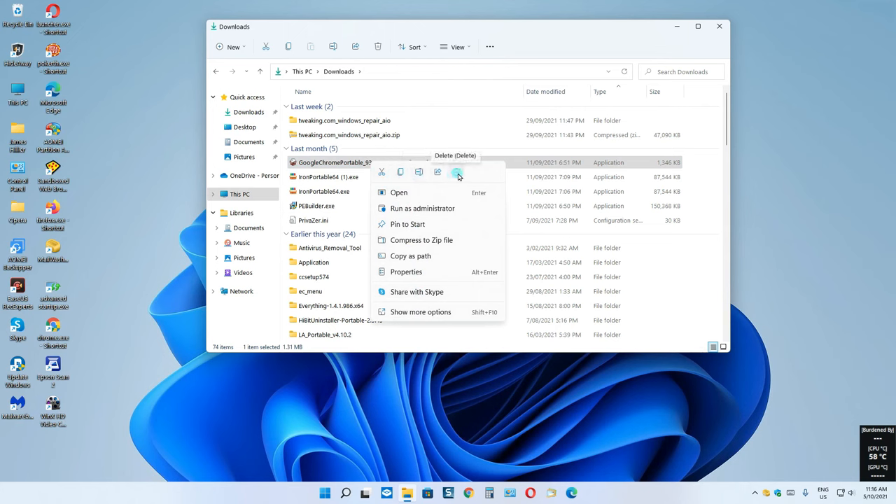
{"action": "mouse_move", "coordinate": [419, 312]}
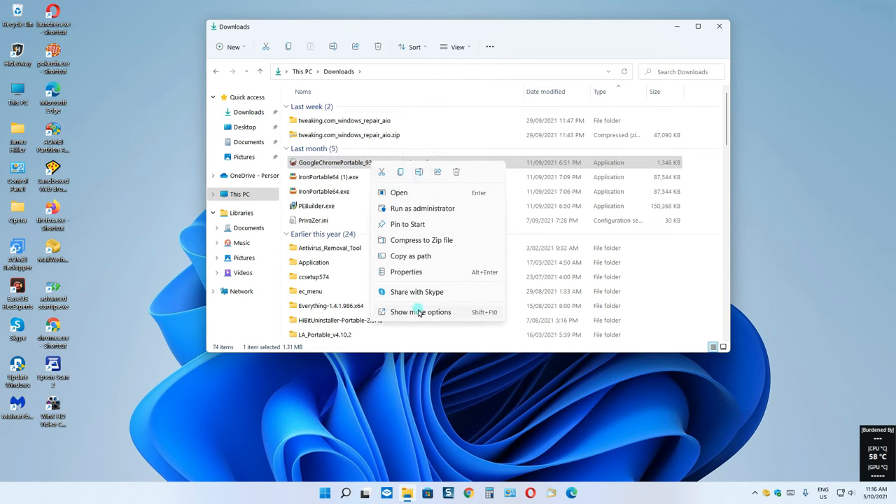
{"action": "left_click", "coordinate": [420, 312]}
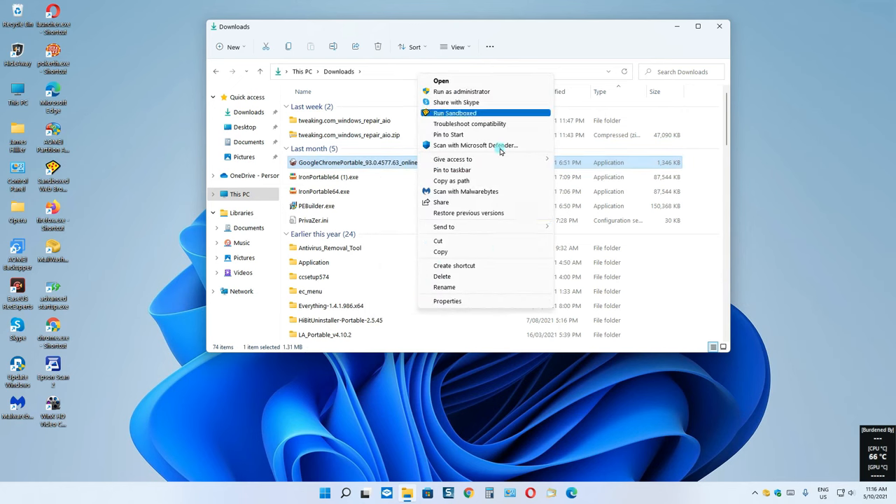
{"action": "mouse_move", "coordinate": [546, 34]}
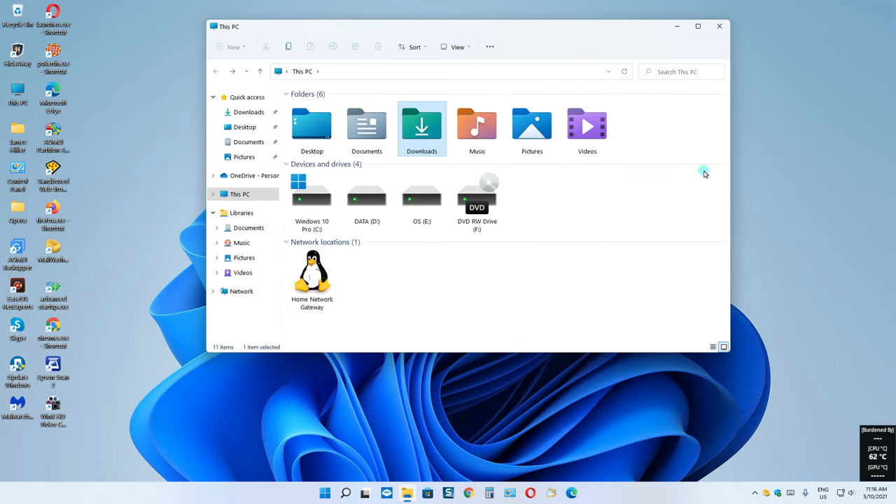
{"action": "mouse_move", "coordinate": [692, 109]}
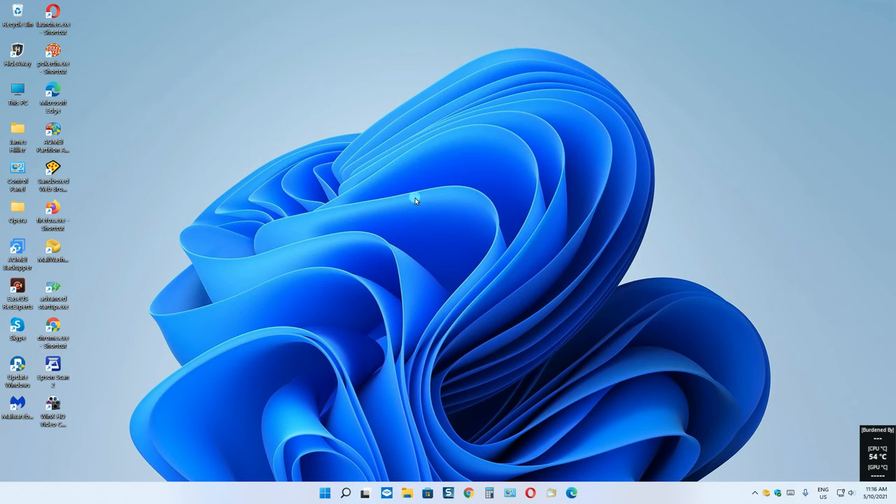
{"action": "mouse_move", "coordinate": [426, 207]}
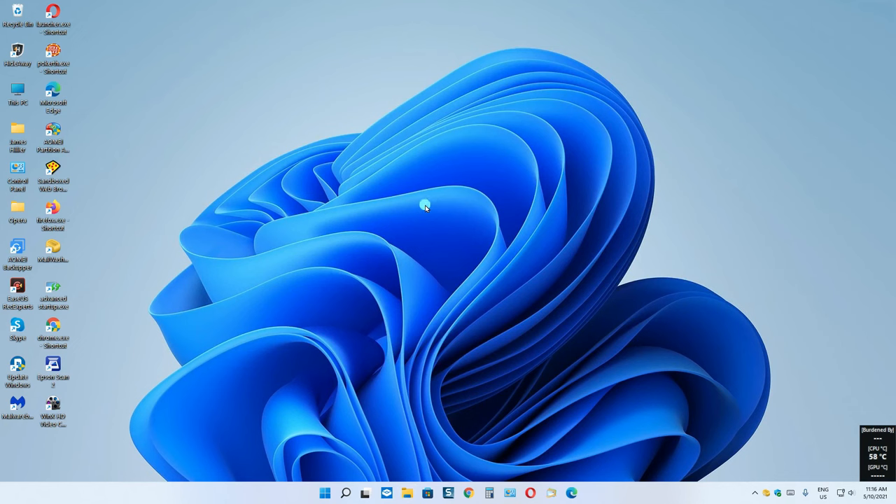